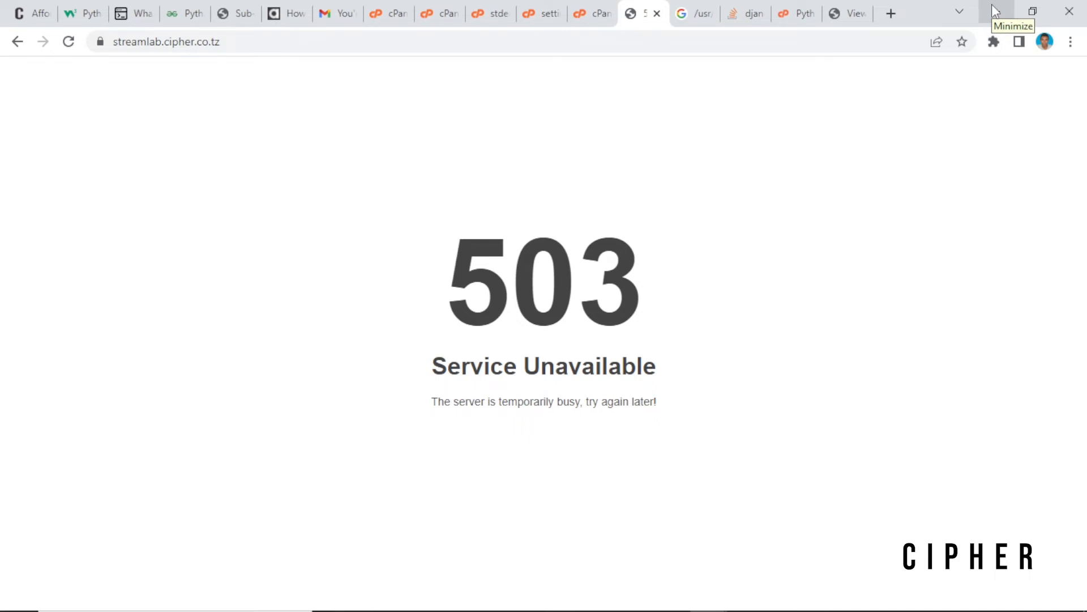
mouse_move(996, 13)
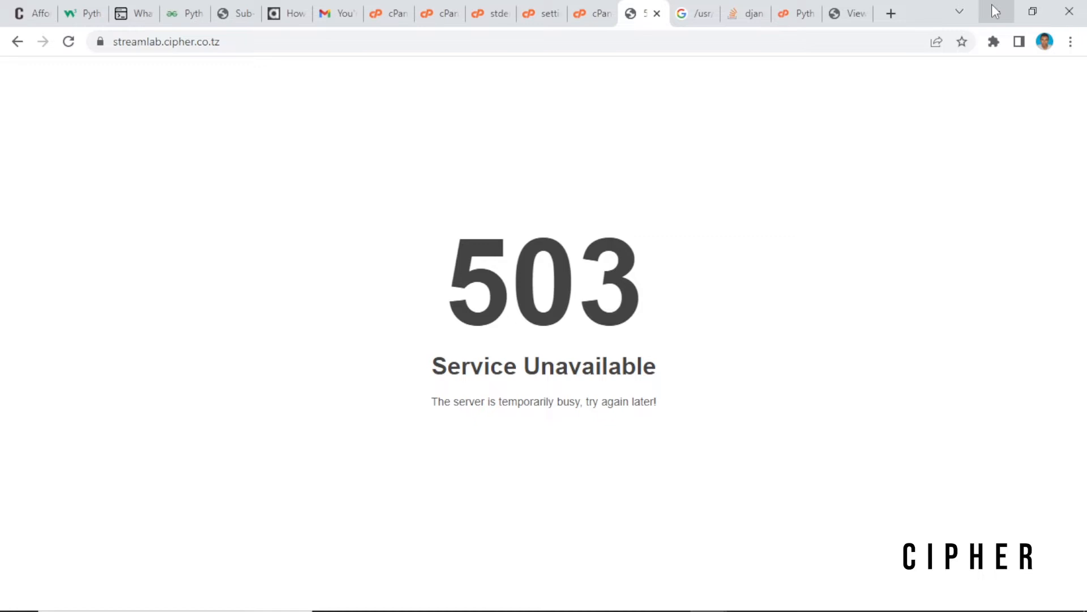
mouse_move(407, 239)
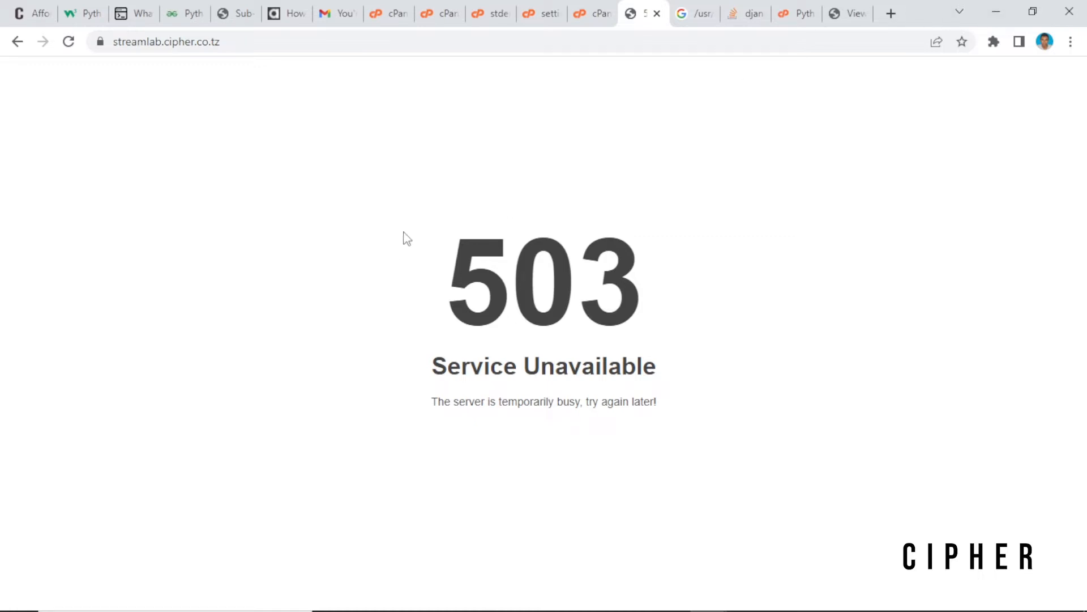
- Note the 503 error, then set the streamlab app's Python version to 3.9.10
double_click(542, 281)
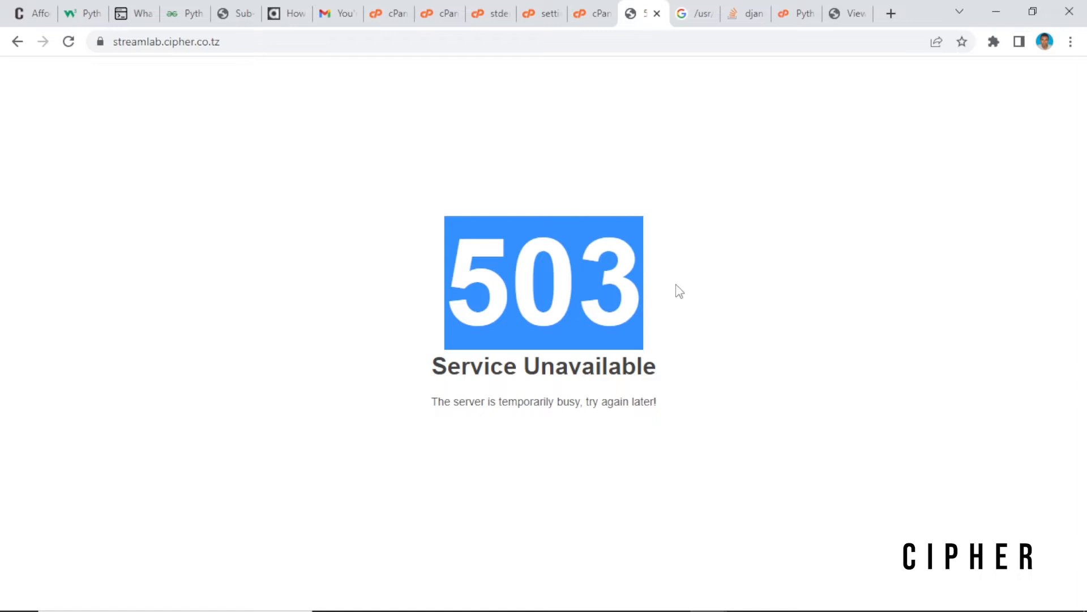
mouse_move(691, 364)
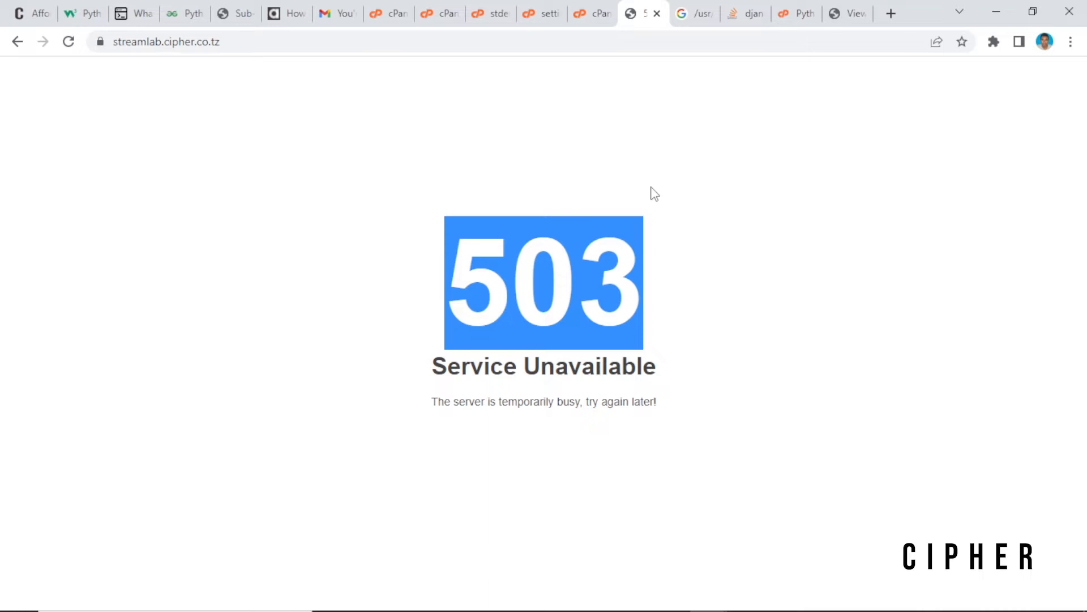
mouse_move(671, 129)
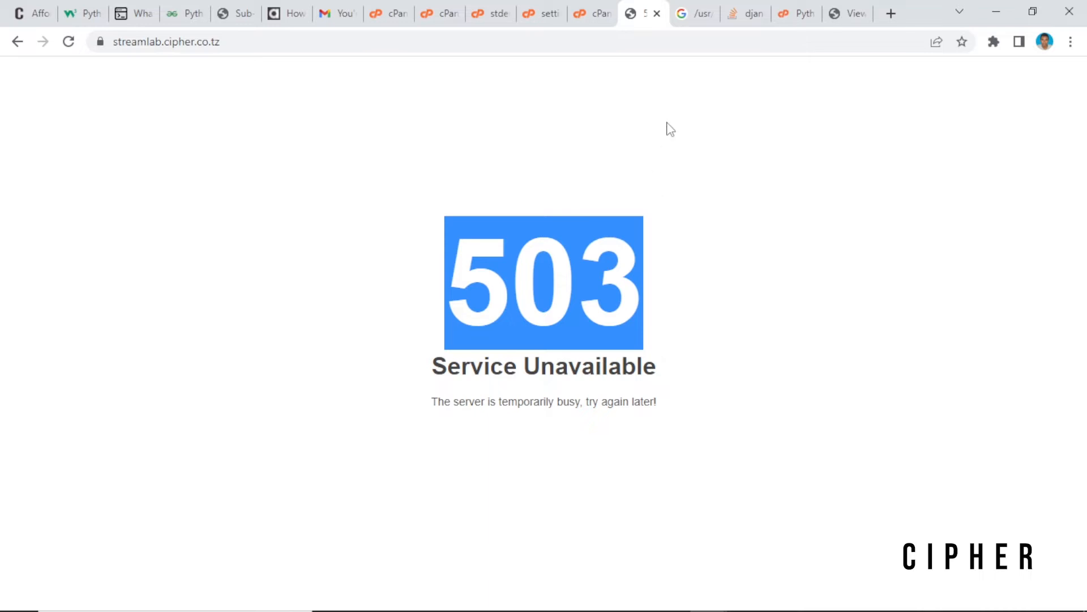
click(589, 13)
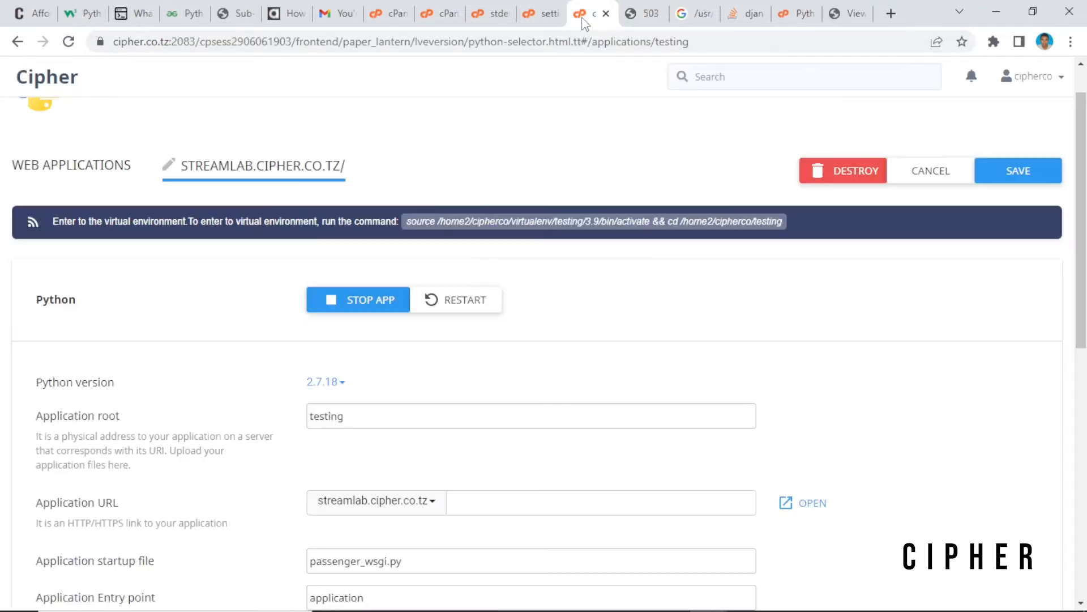
mouse_move(579, 403)
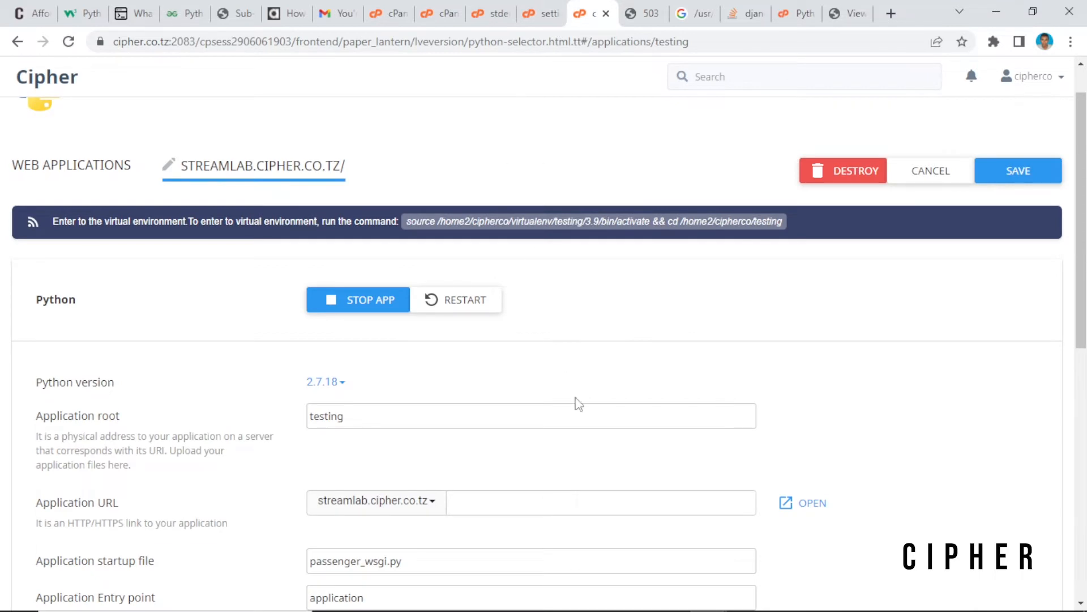
mouse_move(941, 329)
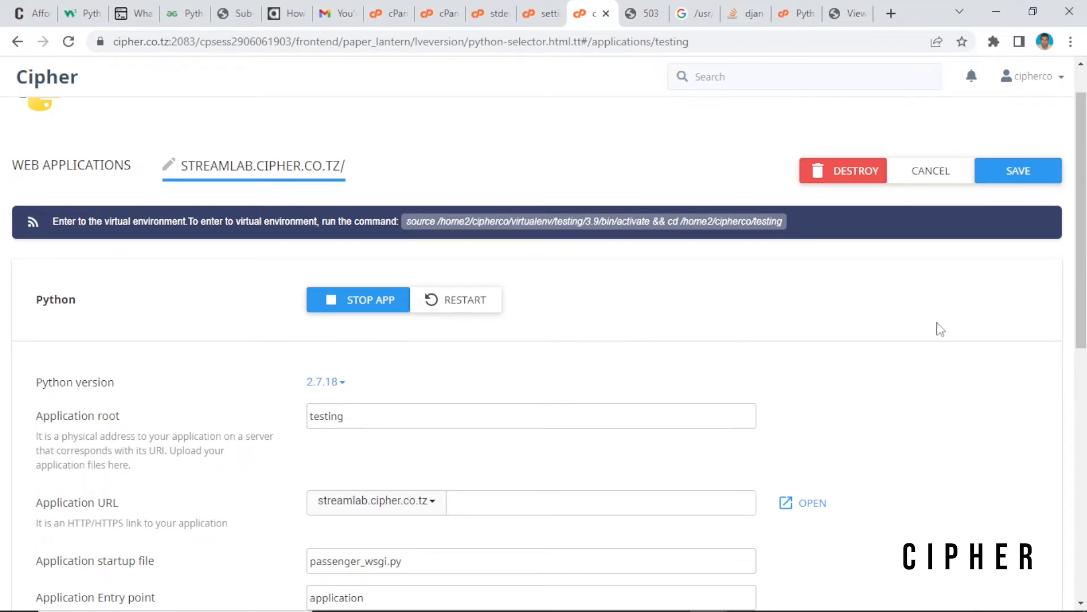
scroll(down, 3)
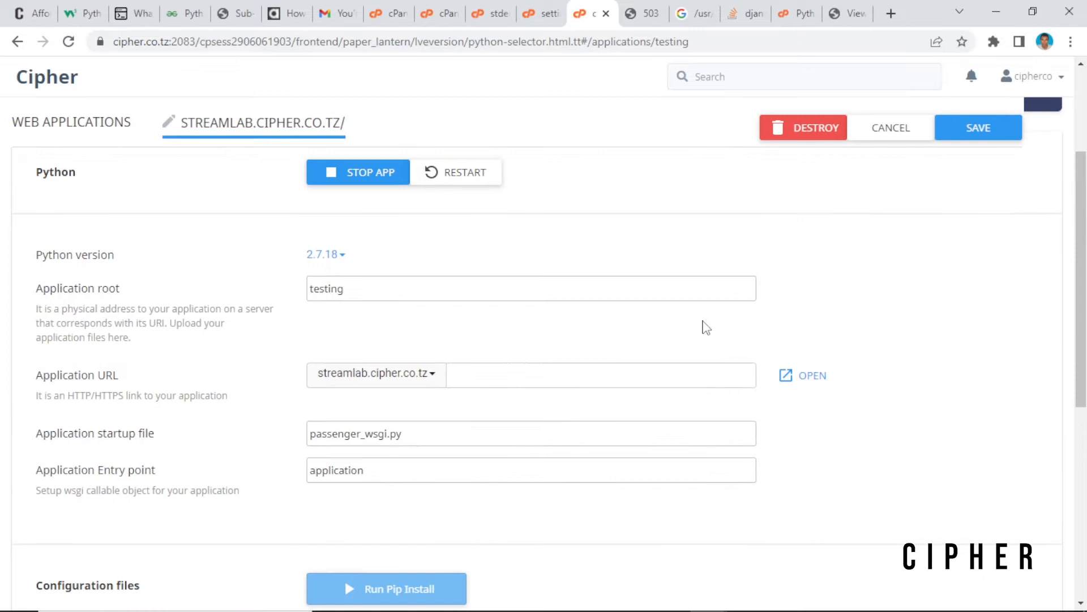
click(325, 254)
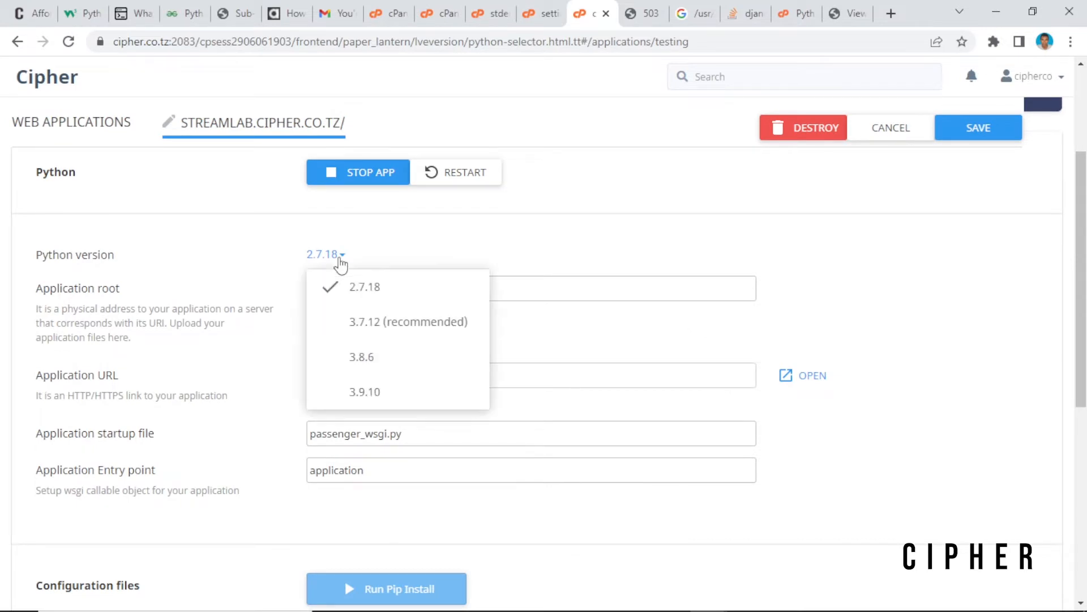
mouse_move(366, 396)
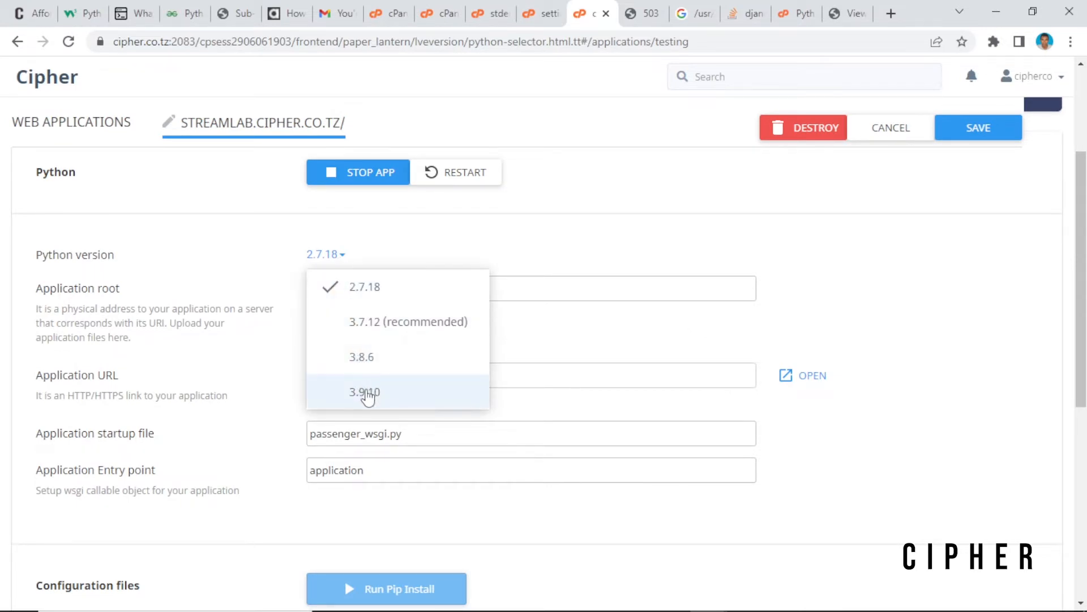
click(364, 391)
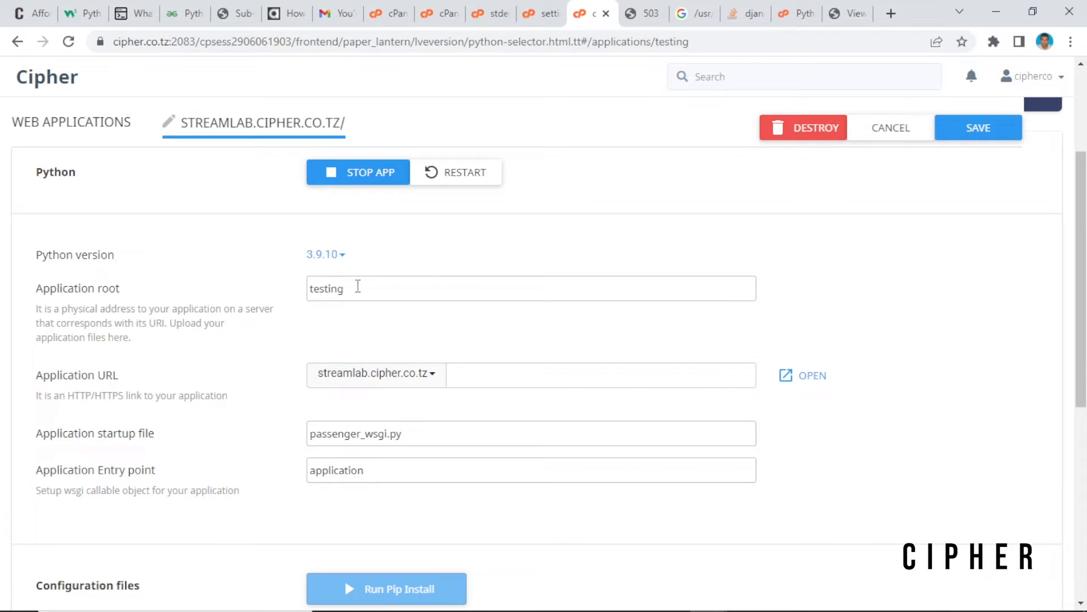
- Change the Python version to 3.8.6, then bring up the version list again for 3.7.12
click(325, 254)
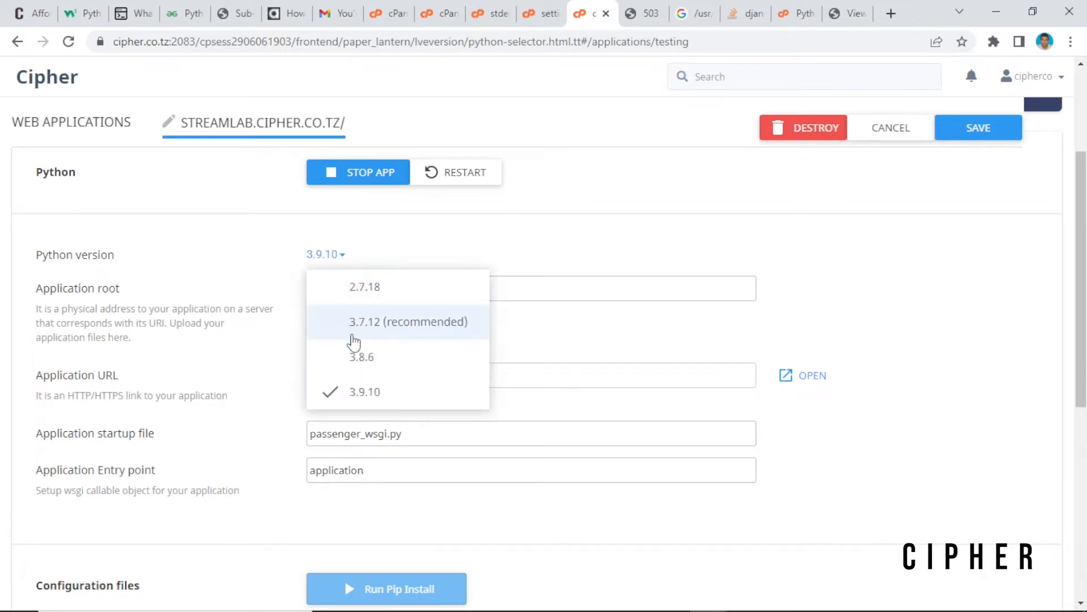
click(361, 357)
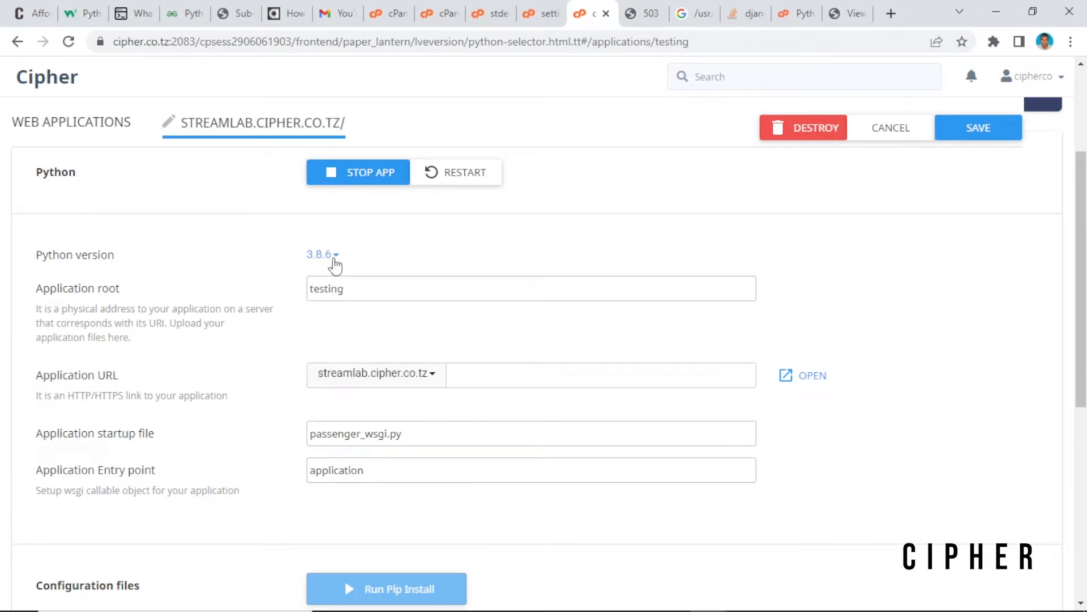
click(322, 254)
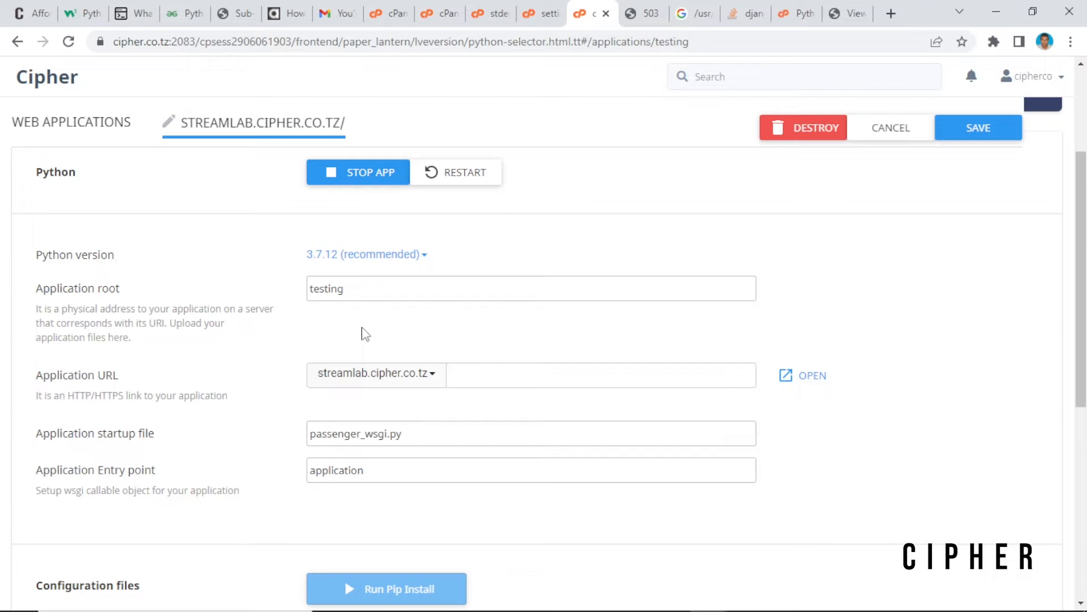
mouse_move(666, 183)
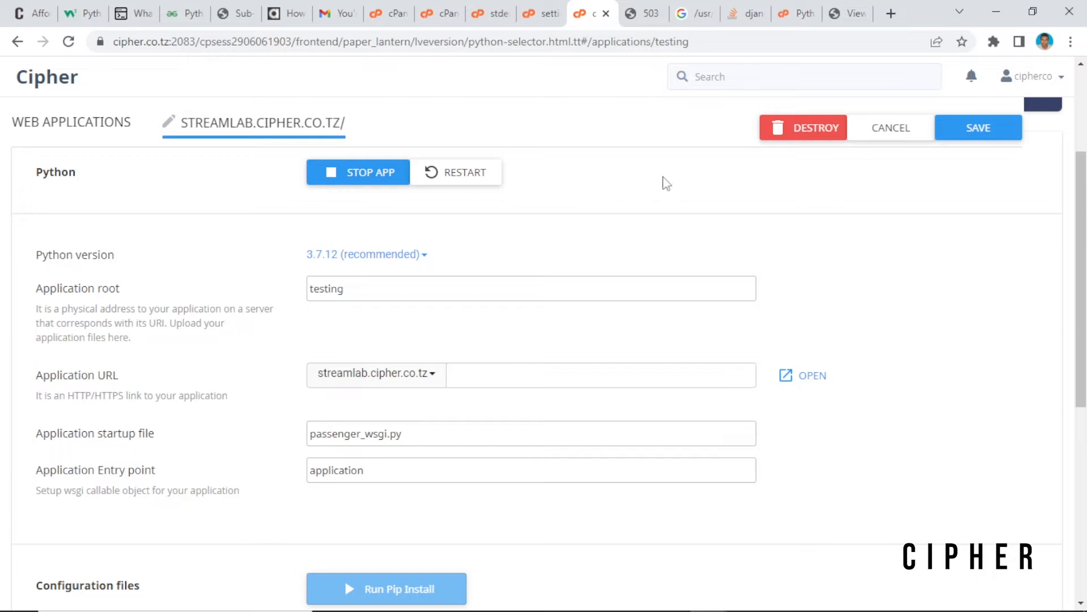
- Return to the streamlab.cipher.co.tz site, still showing 503 Service Unavailable
click(810, 375)
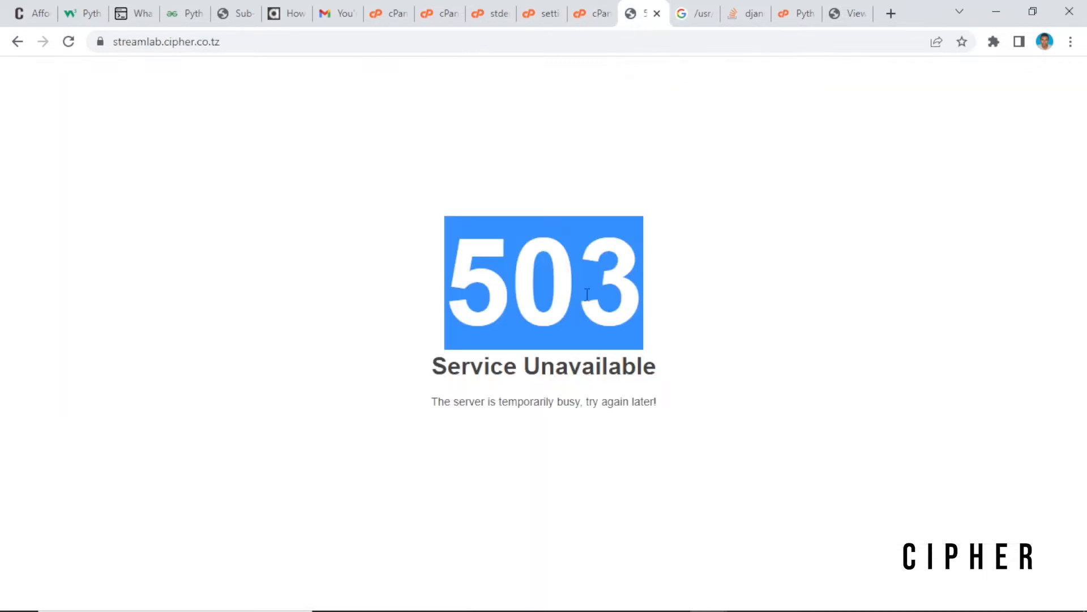
mouse_move(699, 379)
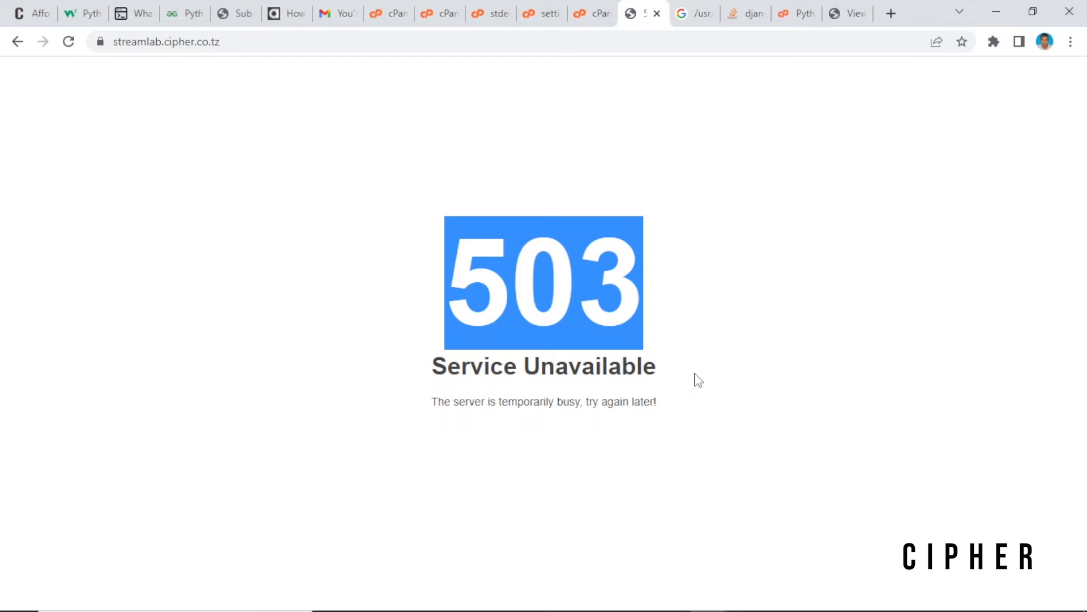
mouse_move(616, 170)
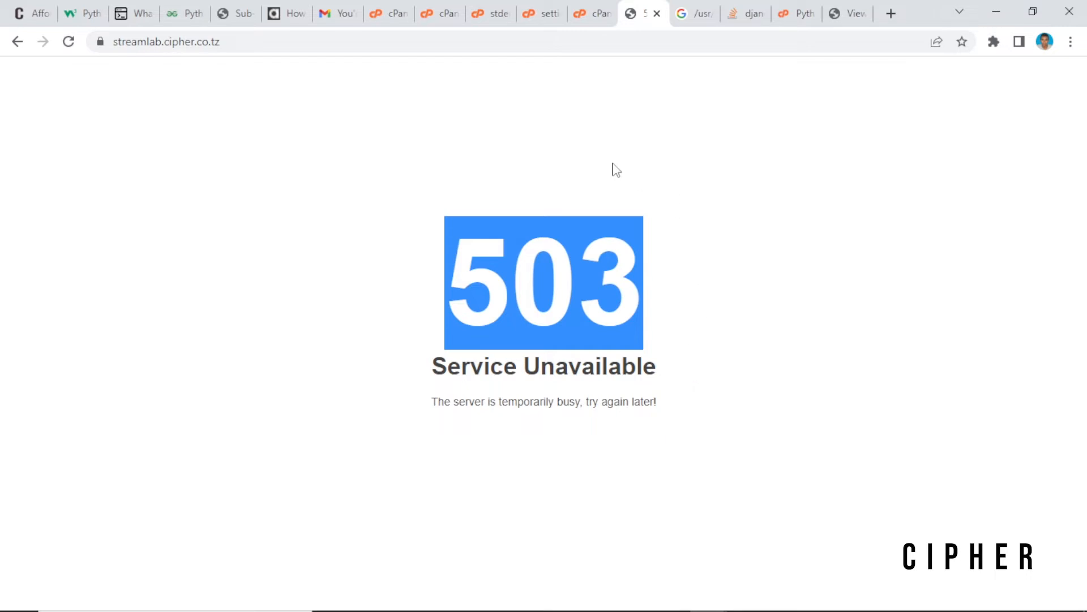
mouse_move(597, 13)
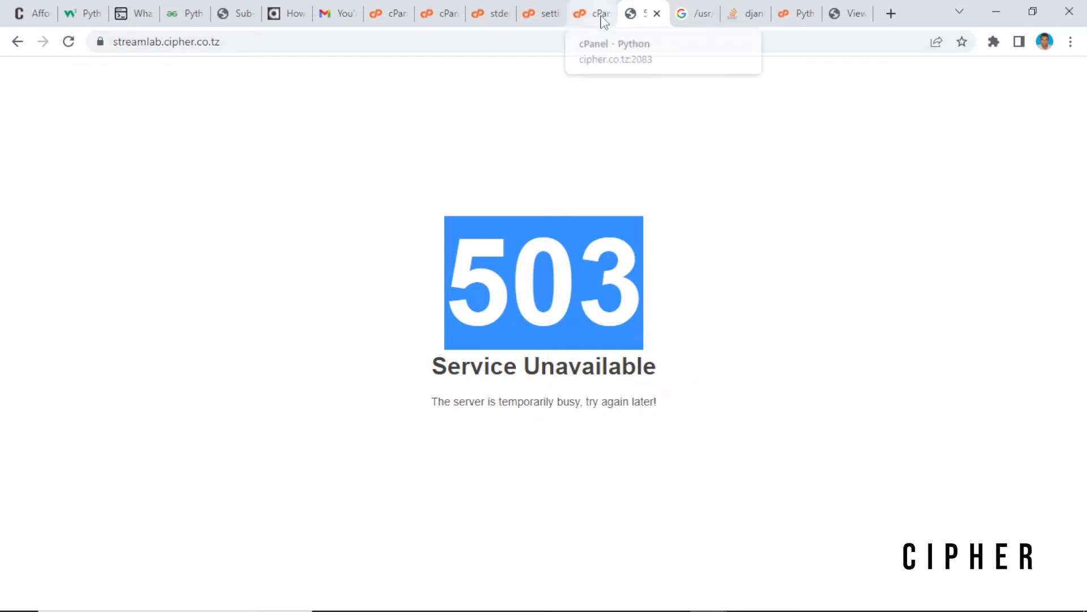
- Set the streamlab app's Python version back to 2.7.18
click(590, 13)
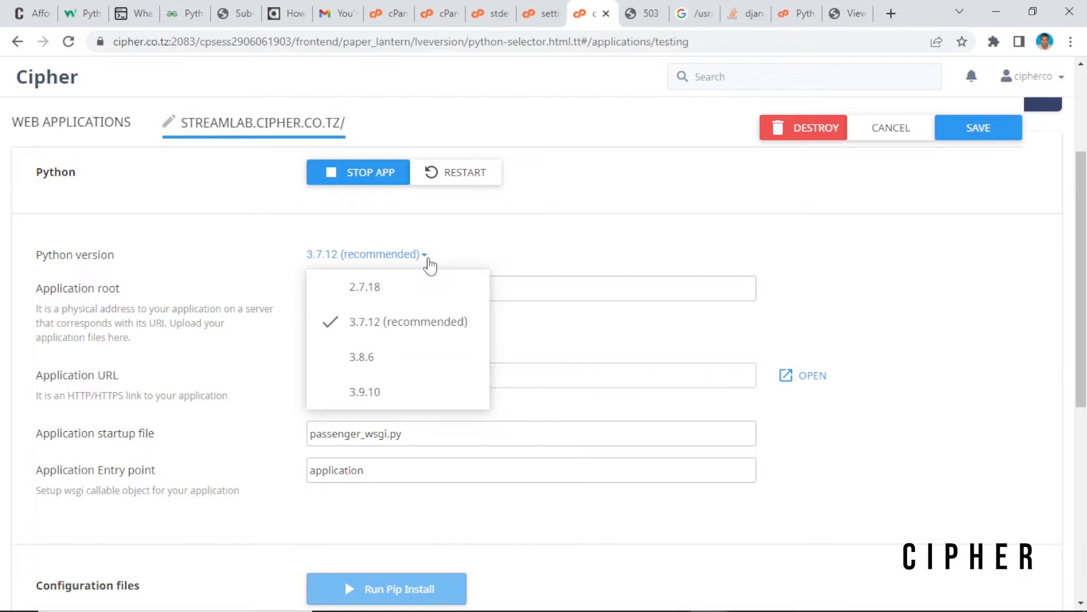
mouse_move(385, 331)
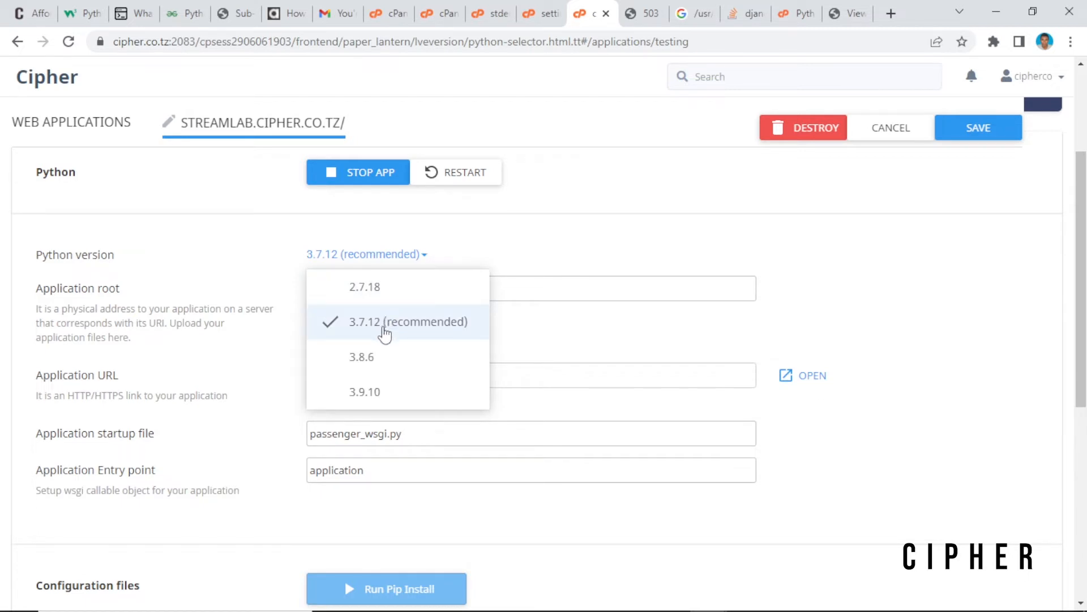
click(363, 286)
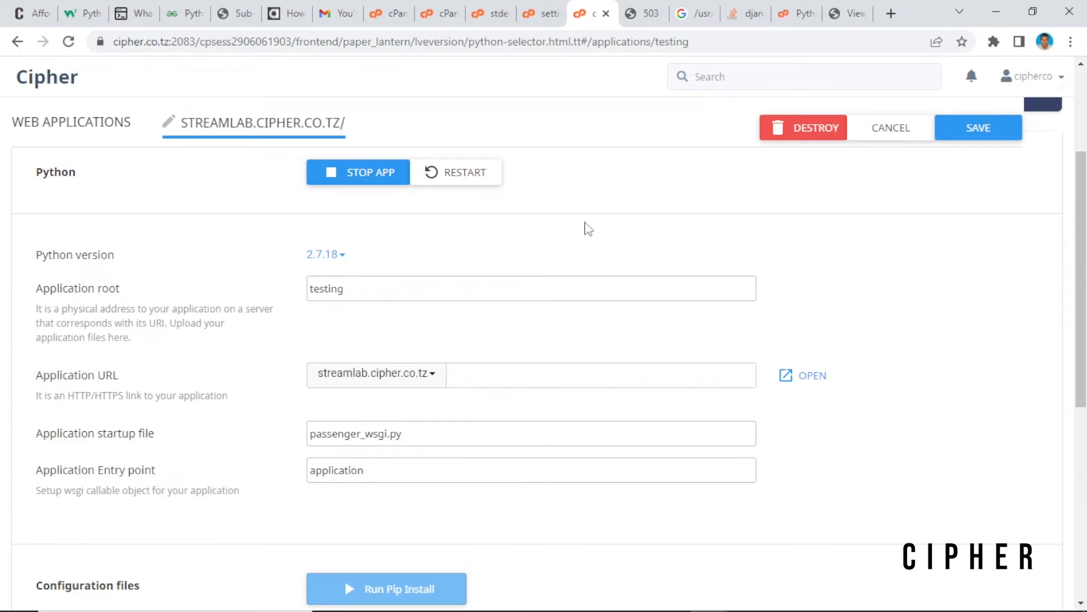
mouse_move(797, 14)
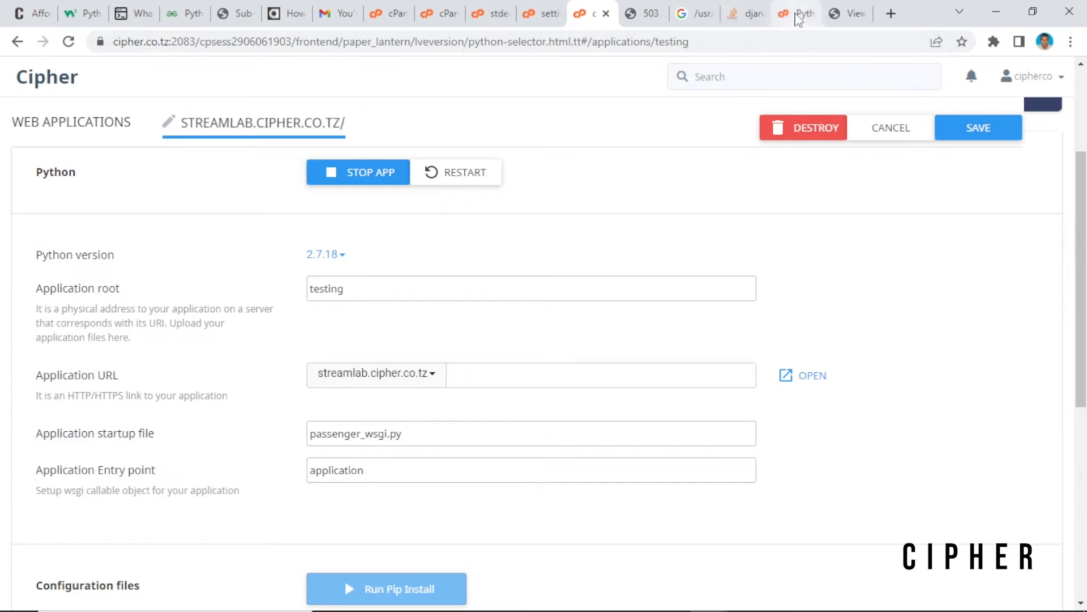
- Bring up the 'Python Applications return 503 using LiteSpeed and CloudLinux' article, noting LiteSpeed
click(795, 14)
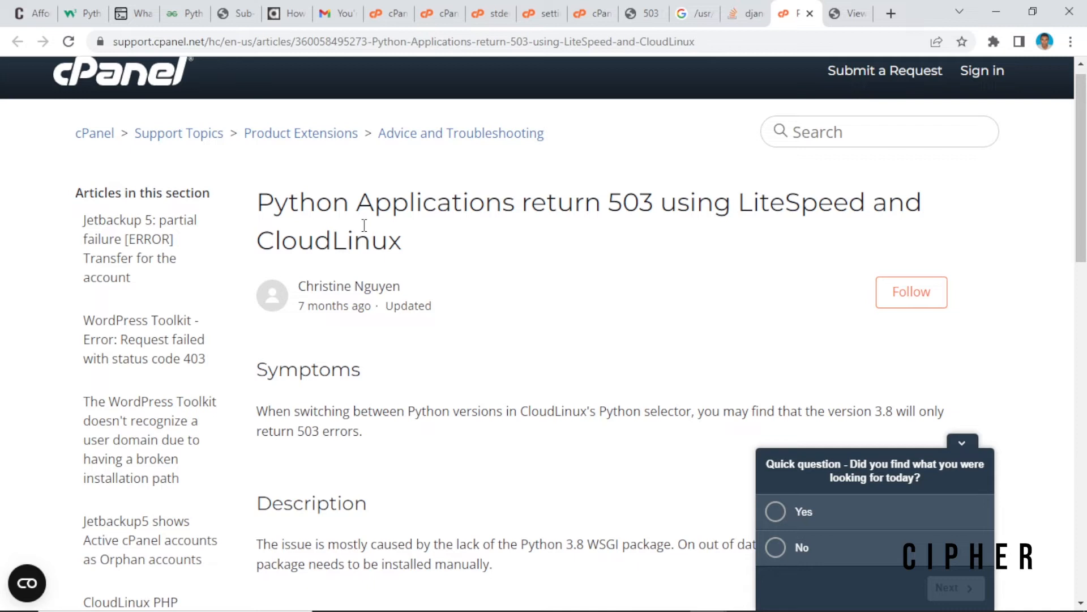
mouse_move(616, 213)
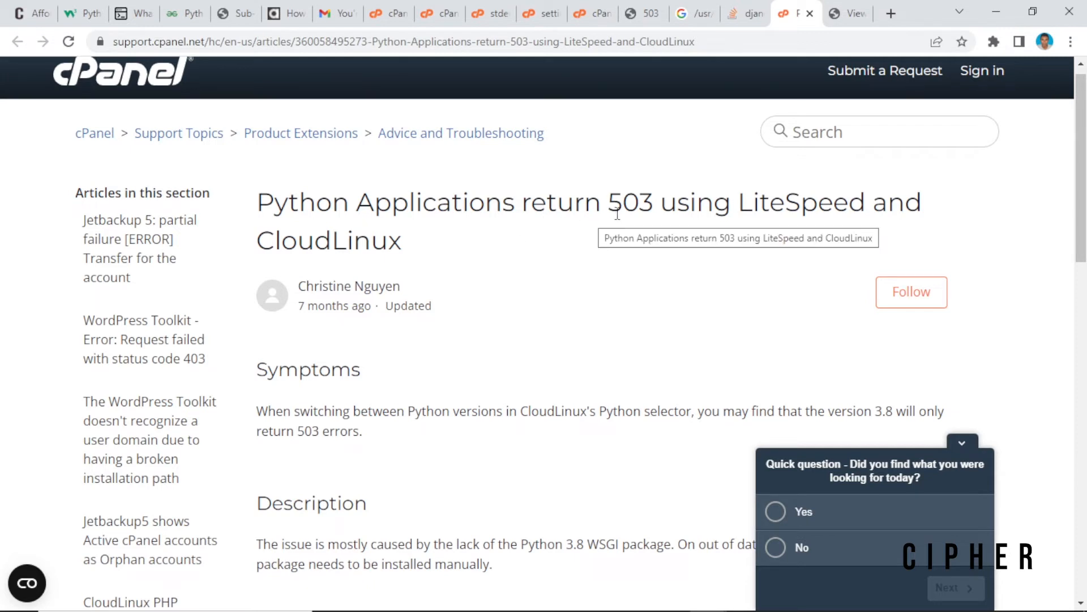
mouse_move(865, 214)
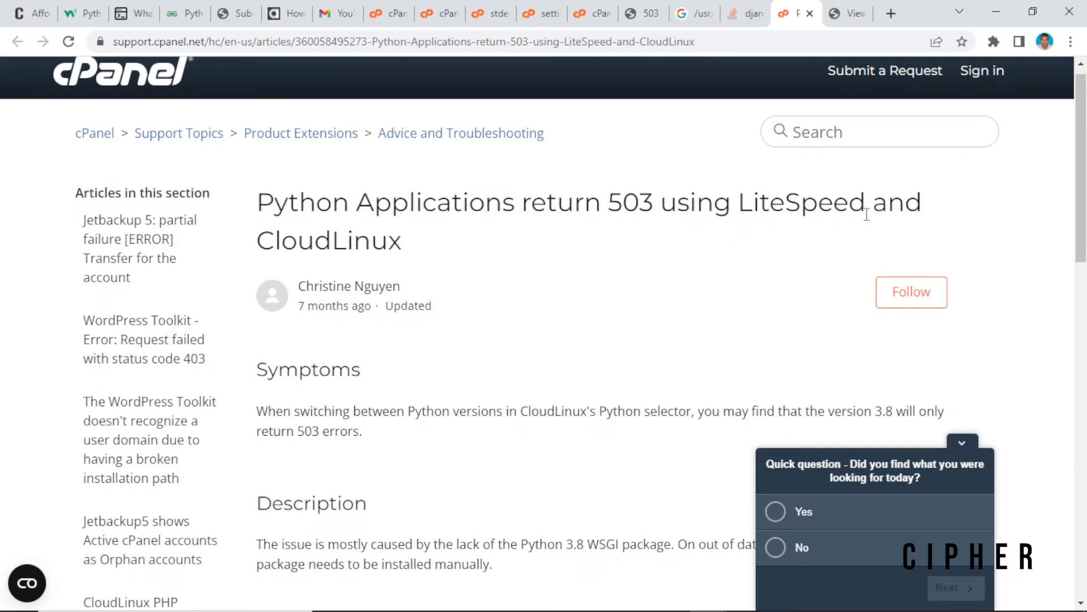
mouse_move(461, 273)
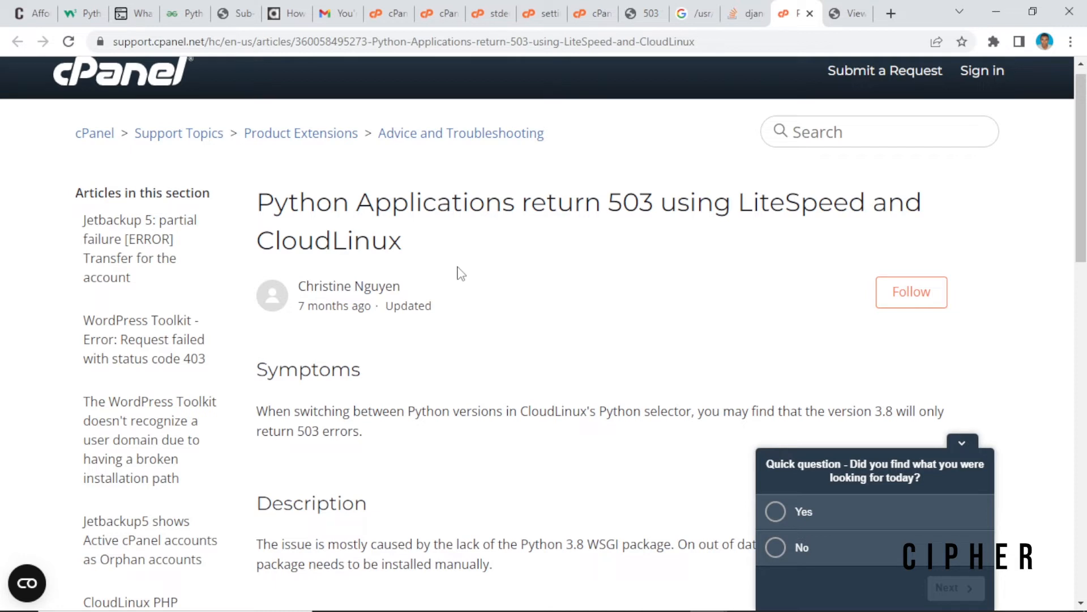
mouse_move(407, 256)
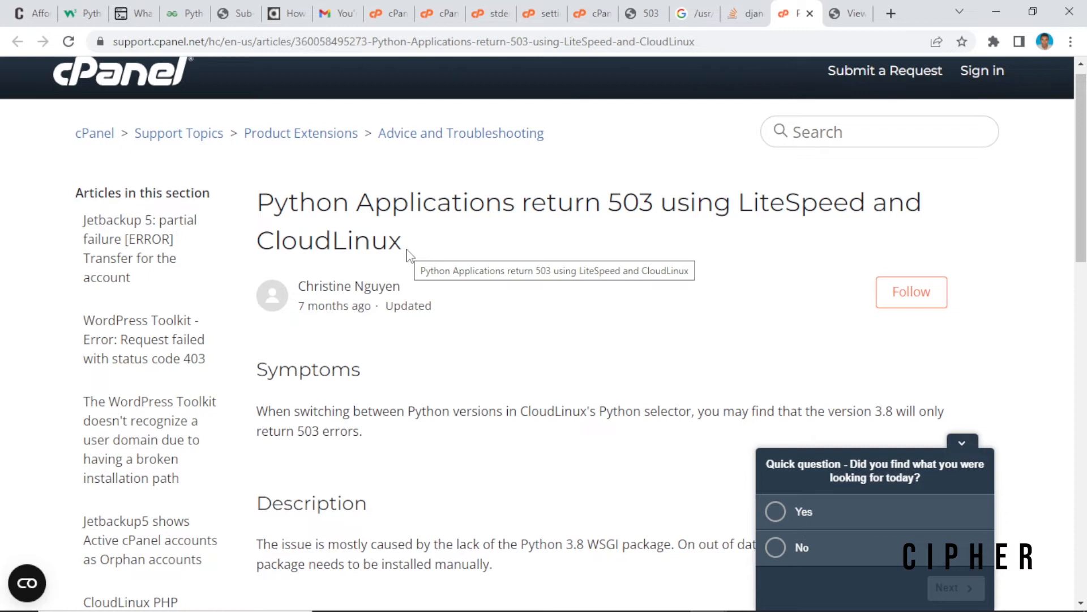
mouse_move(632, 227)
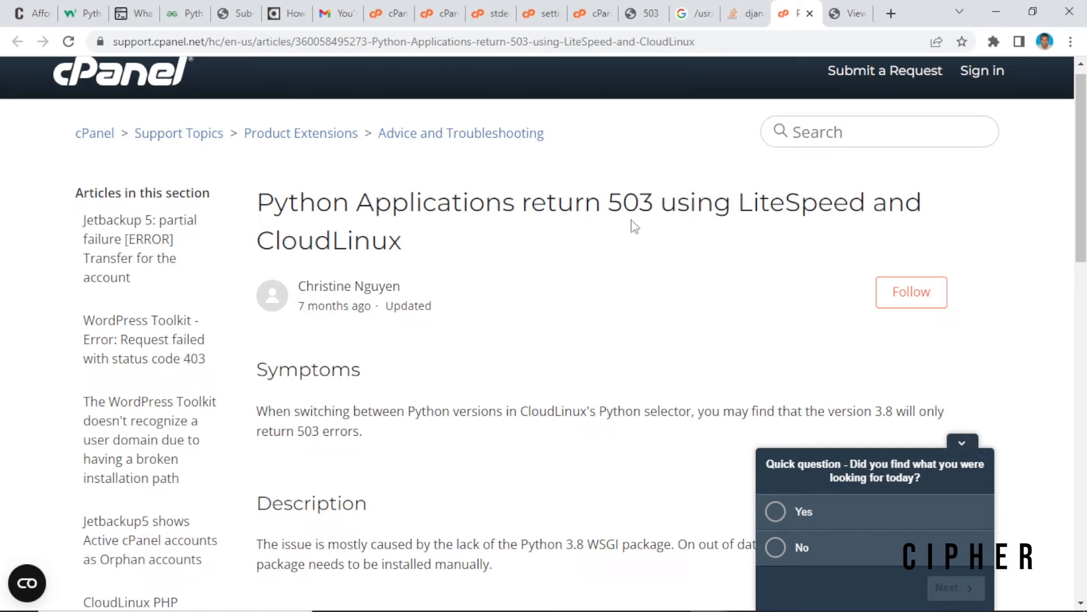
double_click(805, 201)
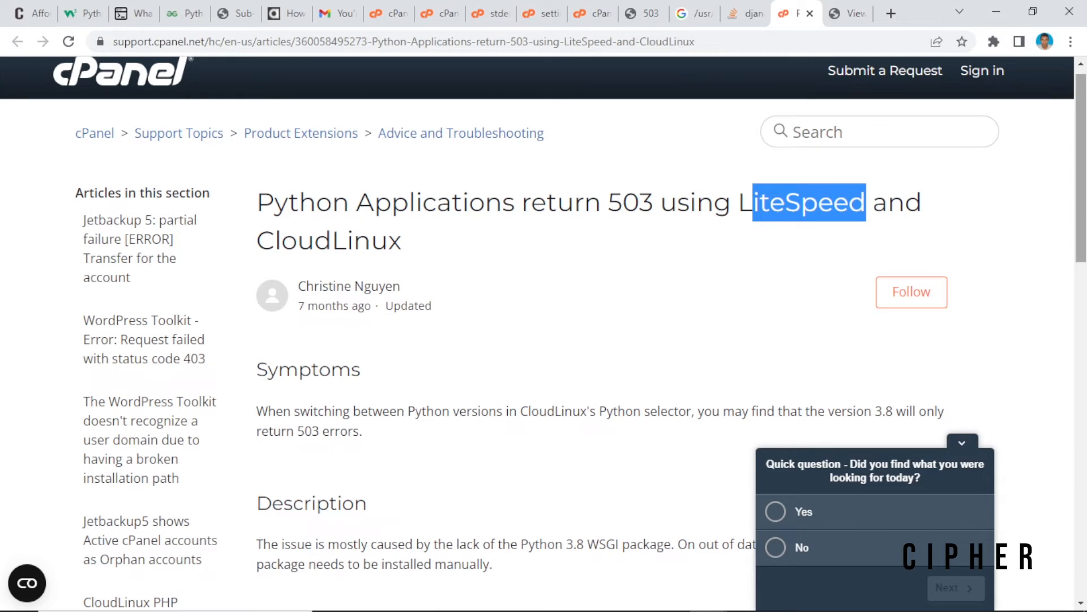
scroll(down, 3)
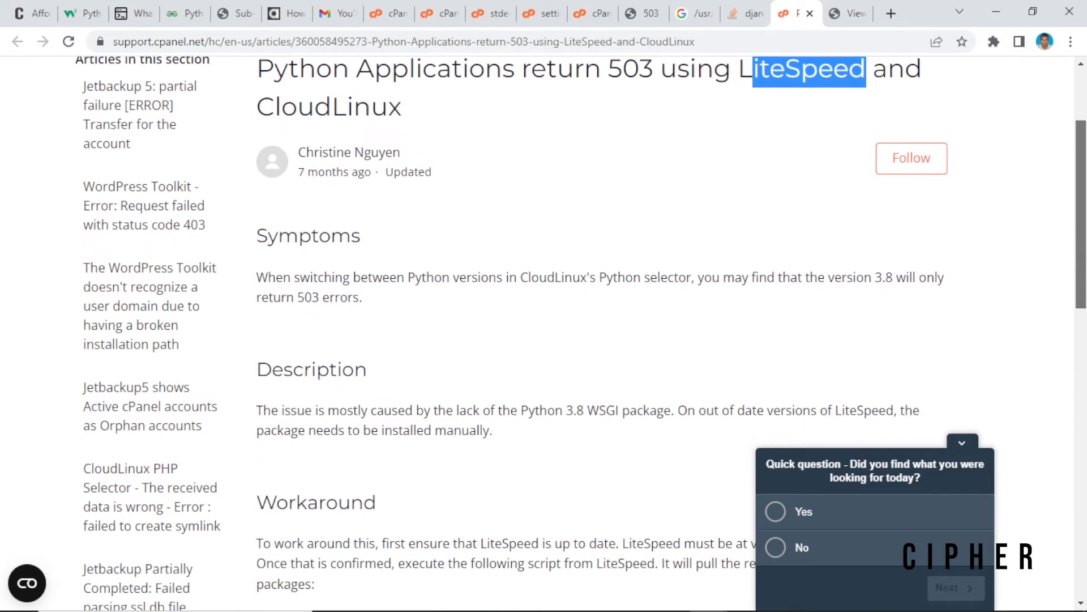
scroll(down, 3)
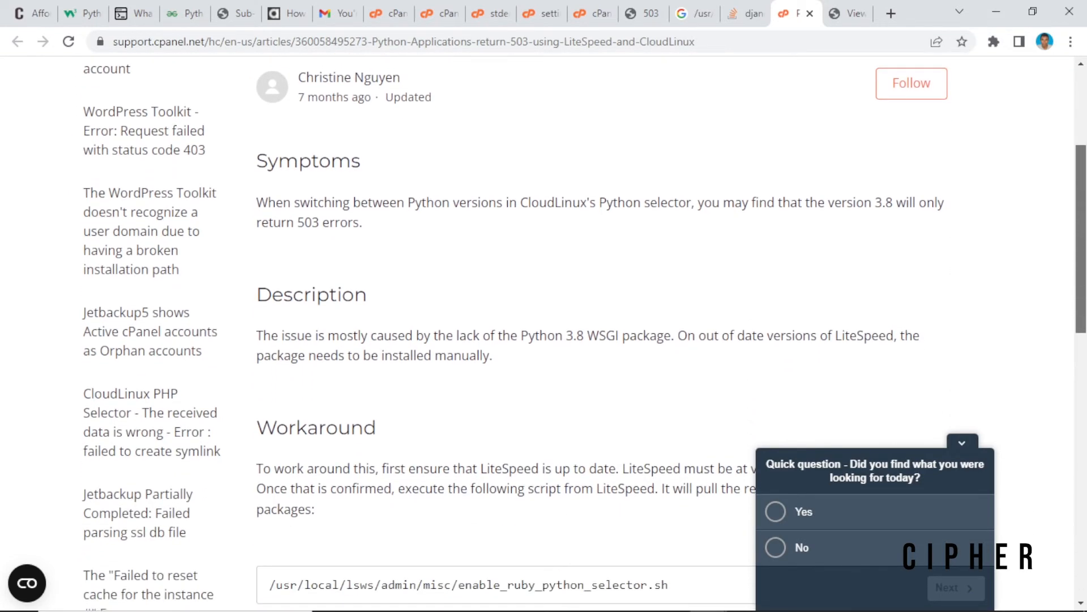
scroll(down, 3)
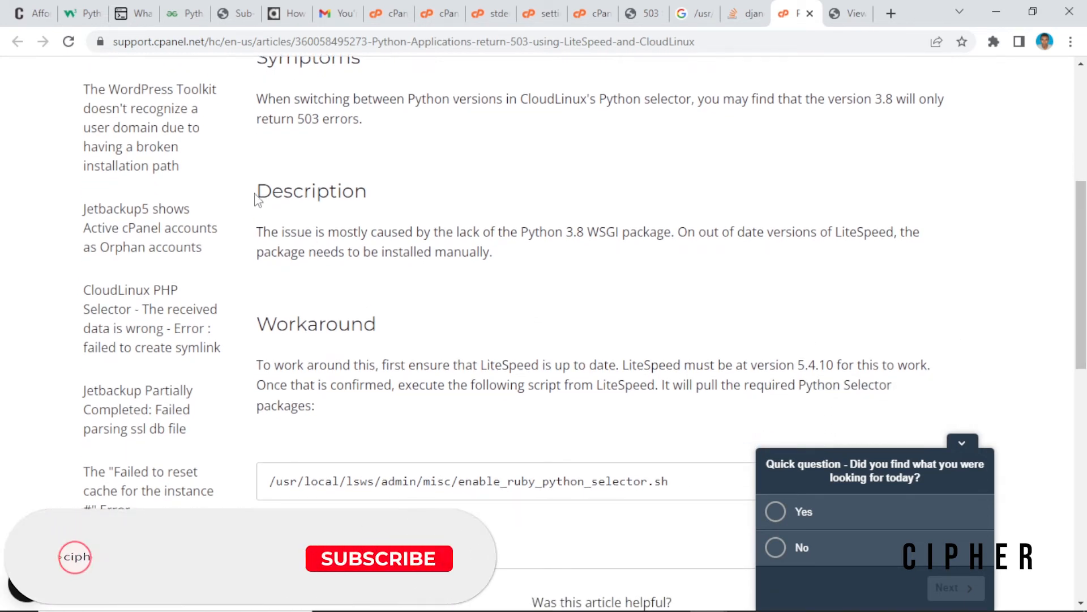
- Read the Description blaming the missing Python 3.8 WSGI package, highlighting WSGI
double_click(310, 191)
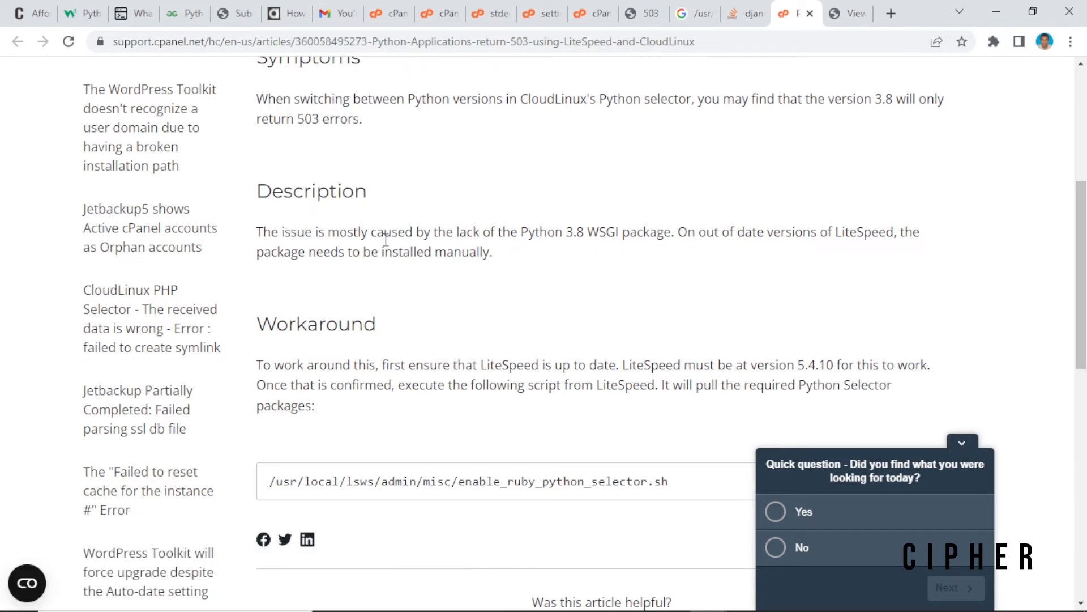
mouse_move(582, 248)
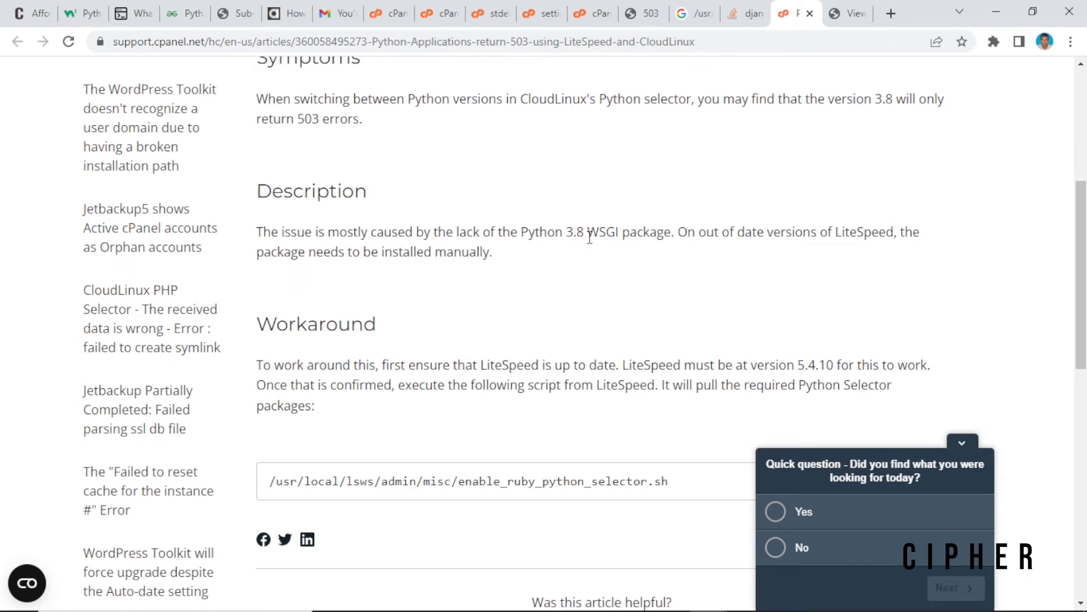
double_click(602, 231)
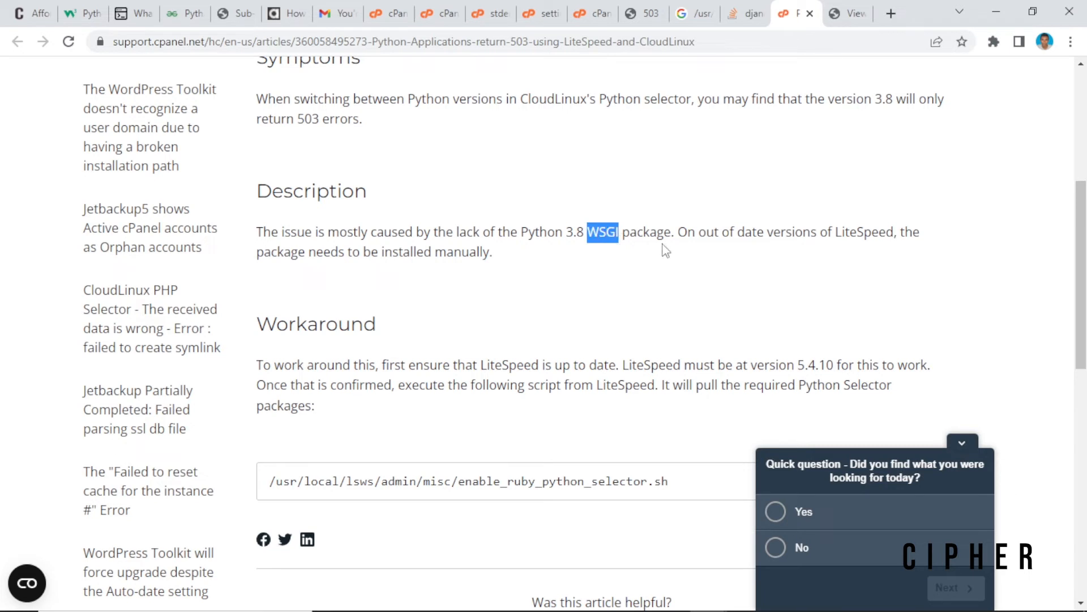
mouse_move(693, 241)
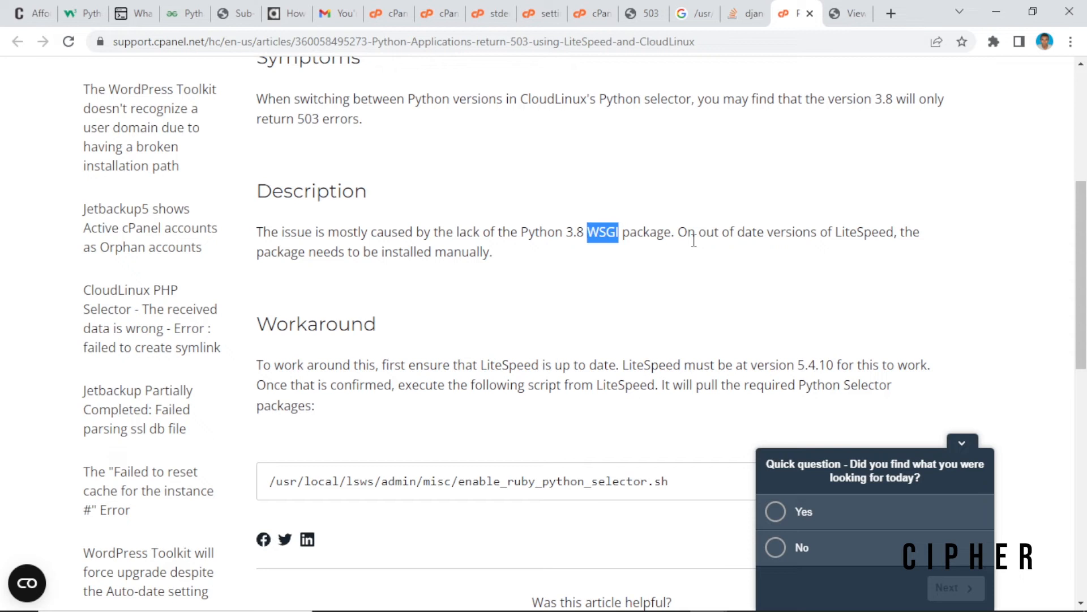
mouse_move(881, 283)
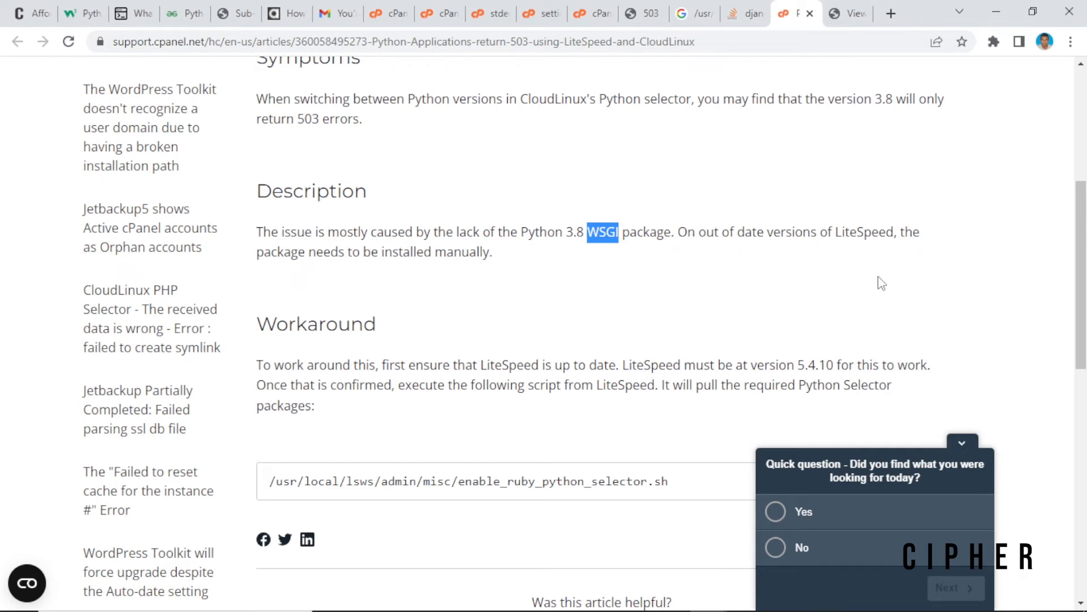
scroll(down, 3)
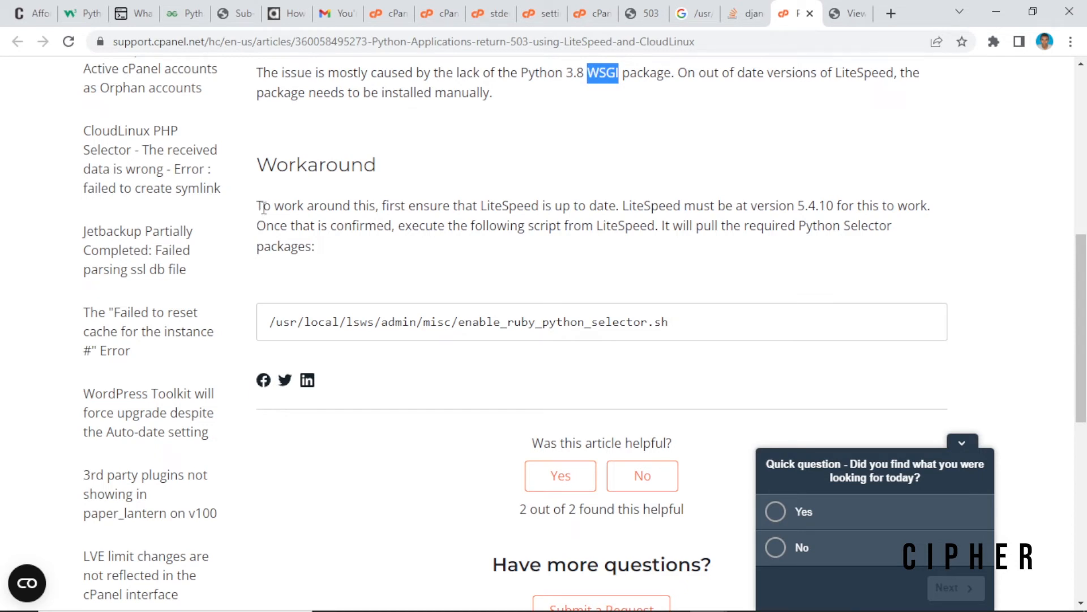
drag(258, 205, 360, 226)
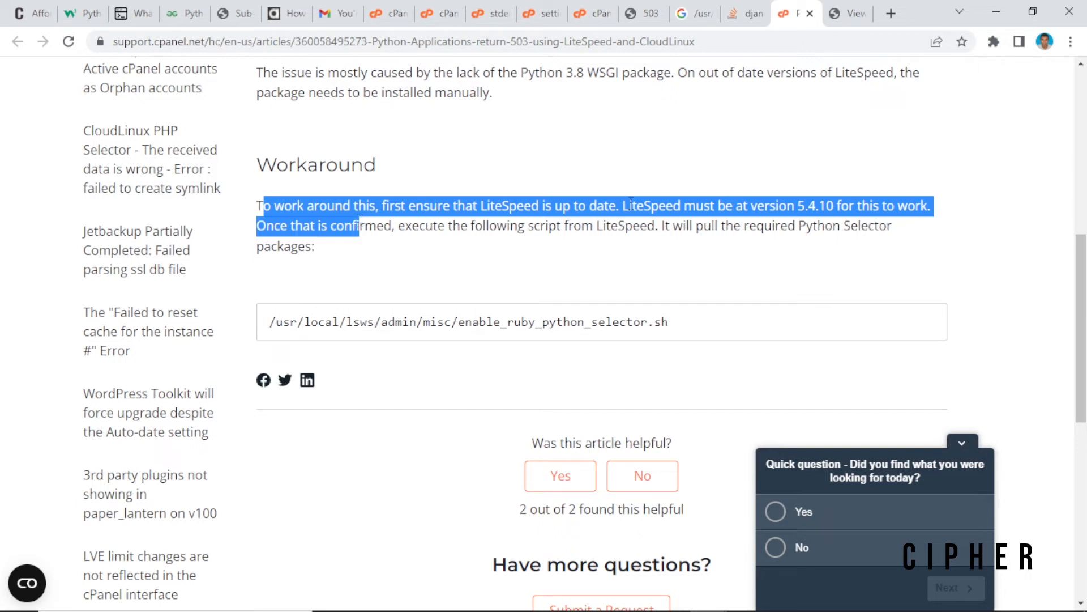
click(745, 208)
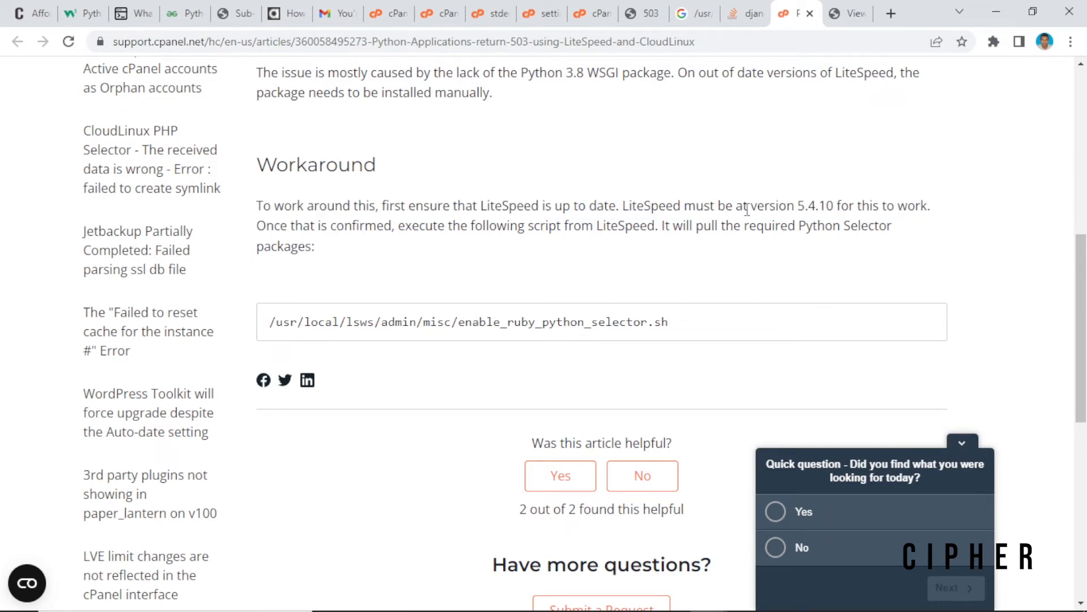
double_click(772, 207)
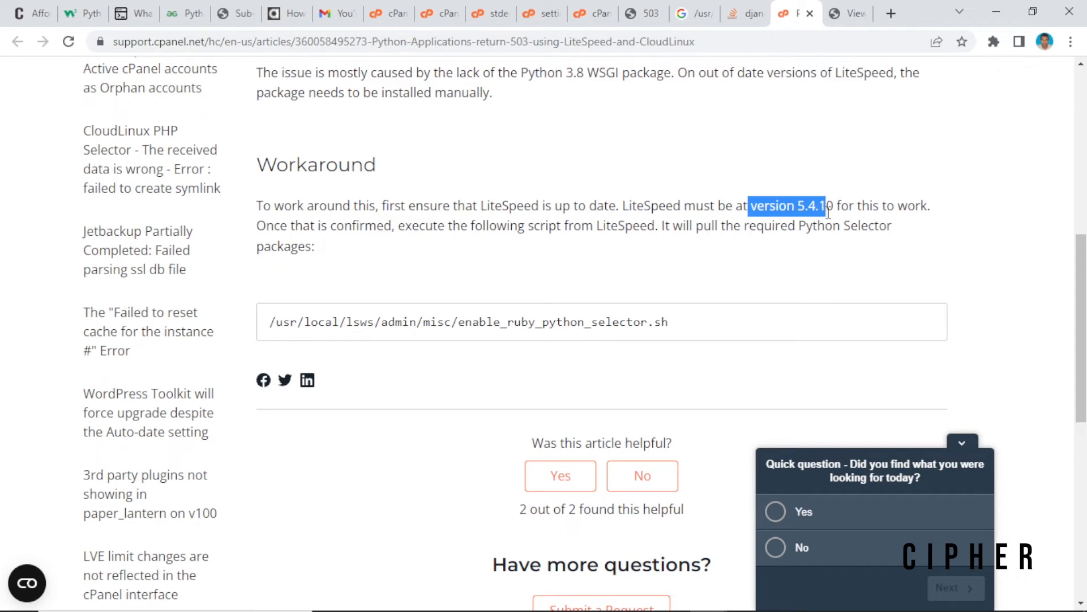
mouse_move(579, 327)
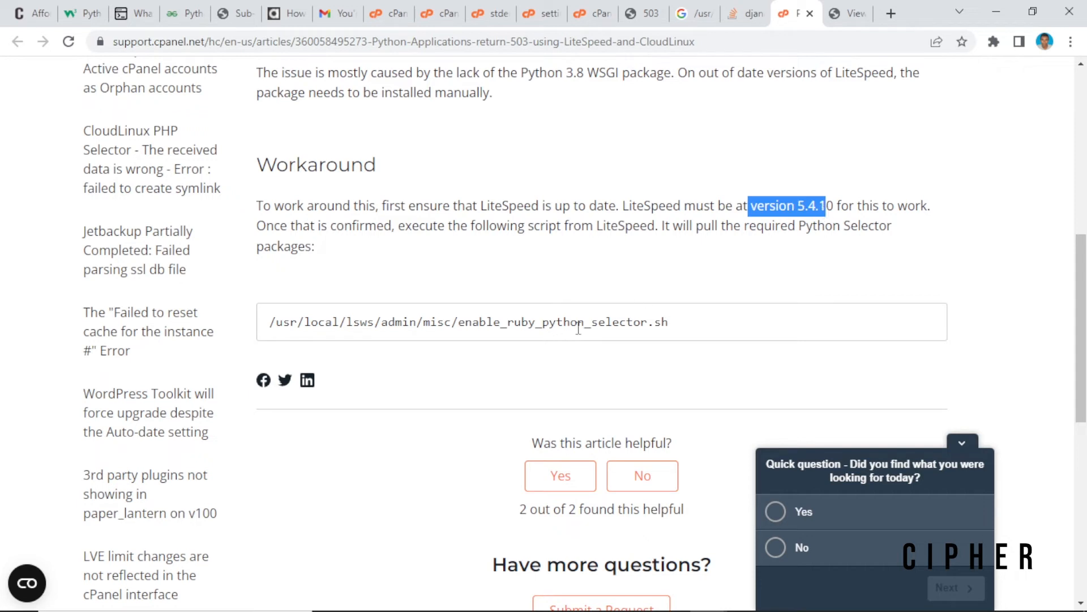
mouse_move(659, 320)
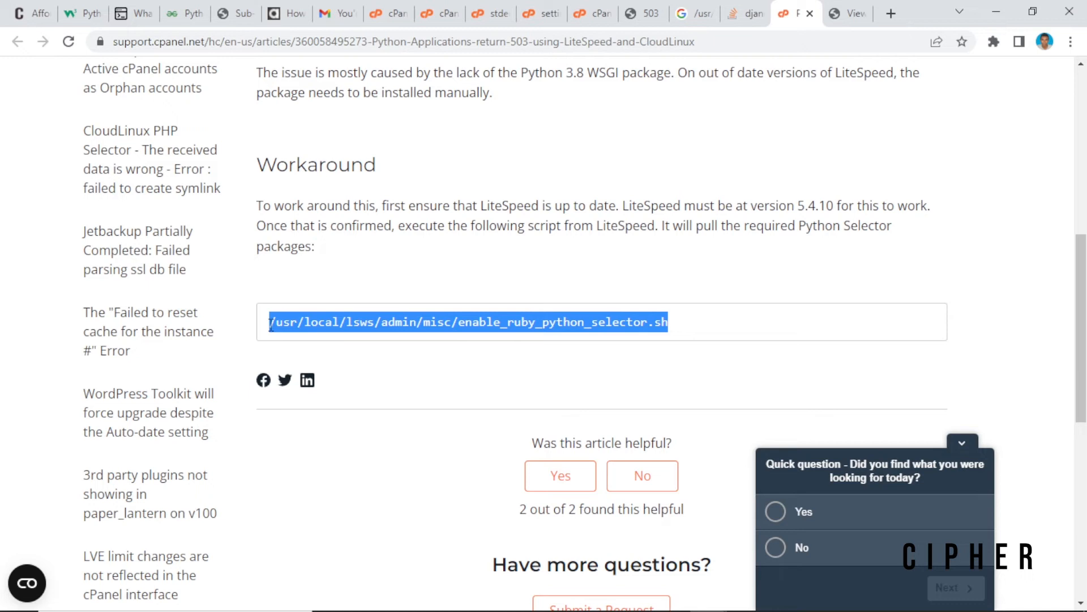
mouse_move(679, 343)
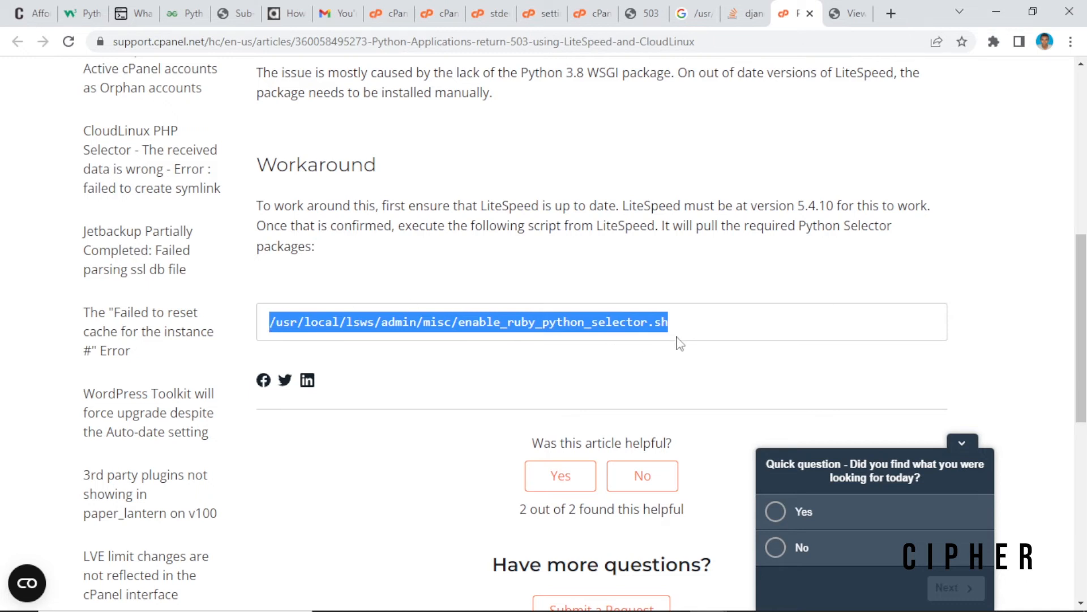
click(568, 218)
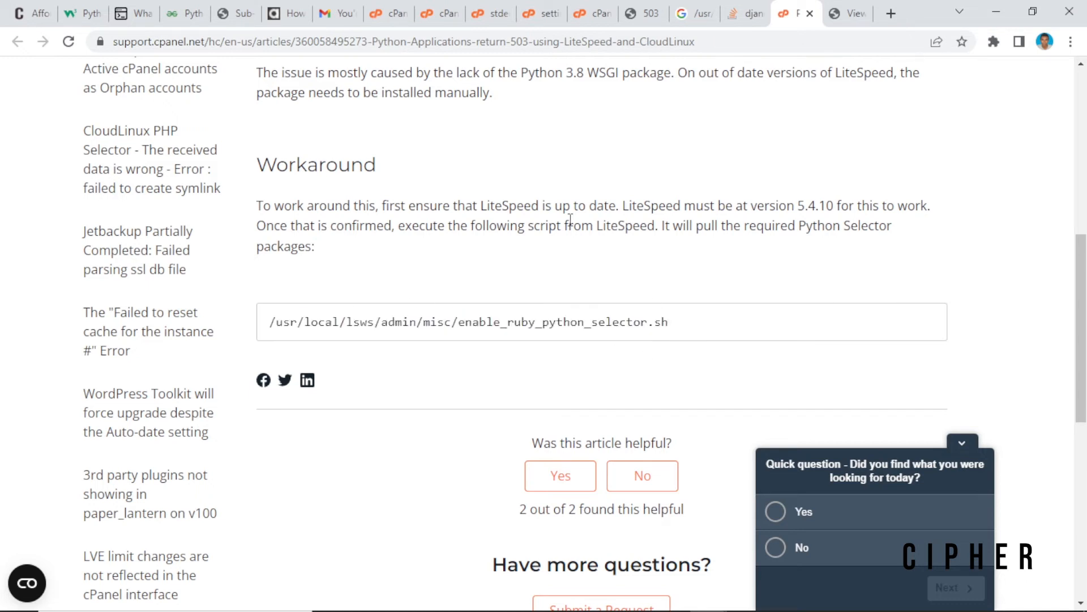
click(477, 13)
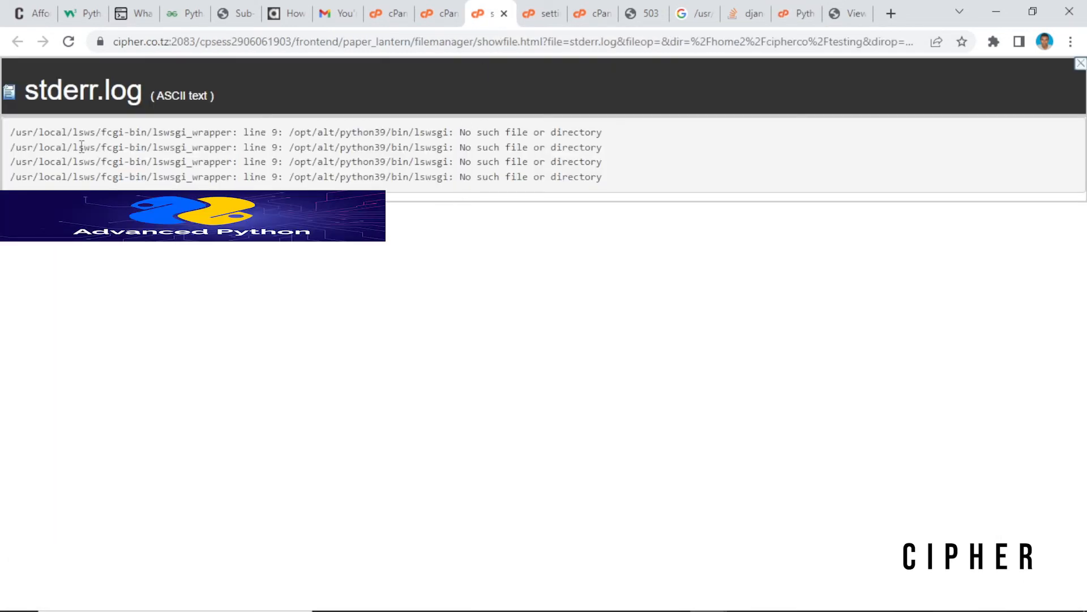
mouse_move(433, 14)
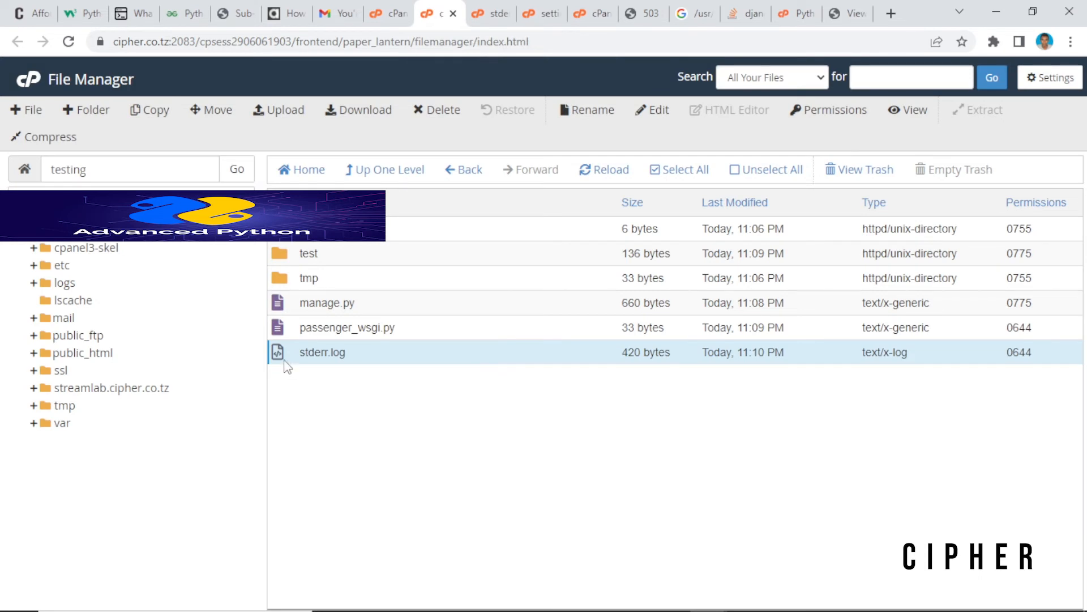
mouse_move(319, 368)
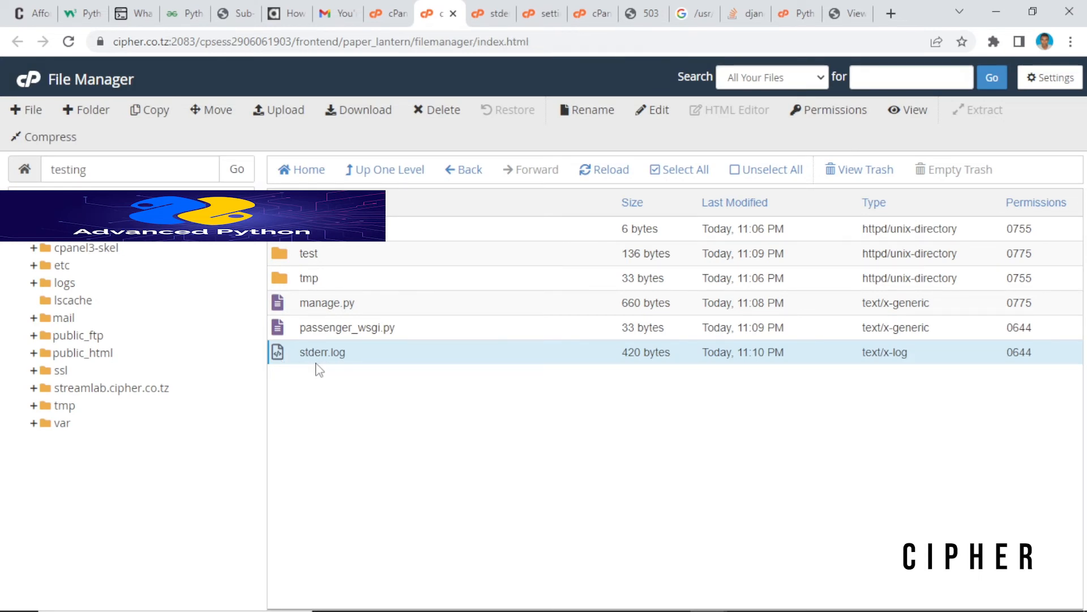
mouse_move(332, 366)
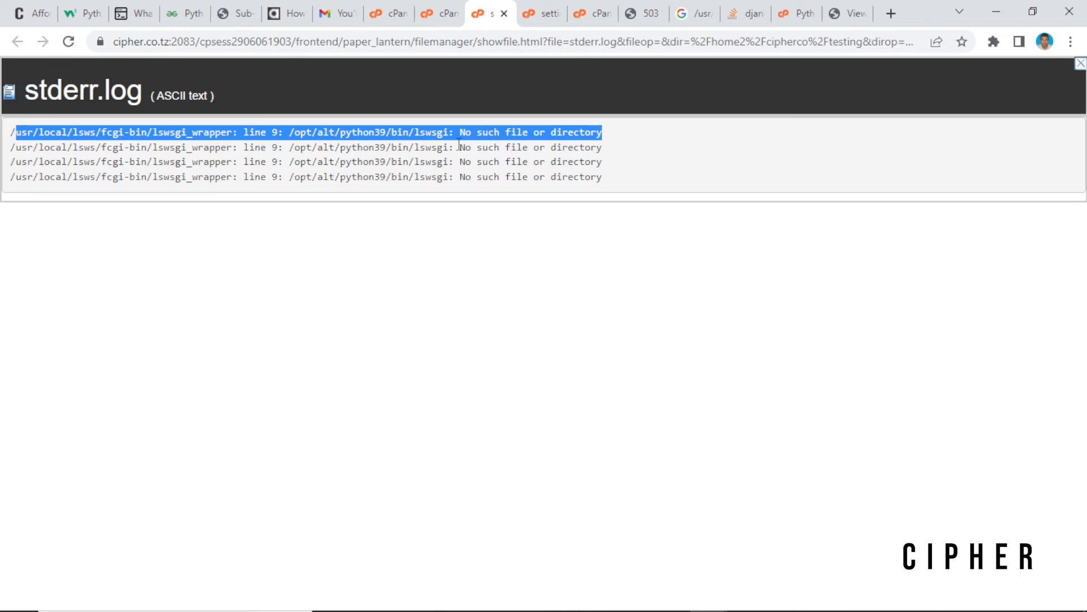
mouse_move(702, 85)
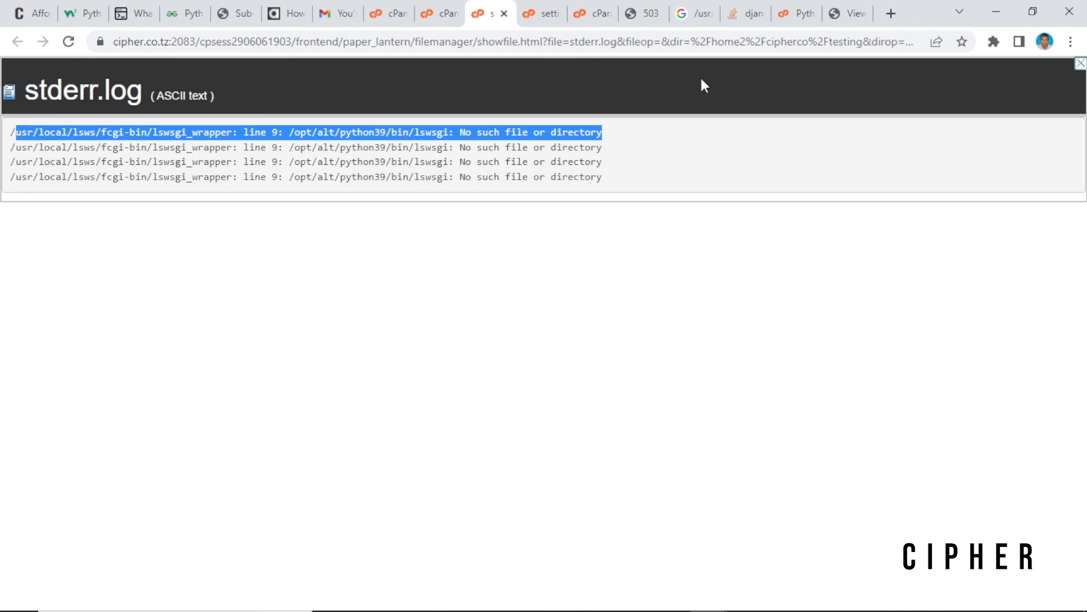
- Return to the 503 support article after reviewing the stderr.log lswsgi error
click(796, 14)
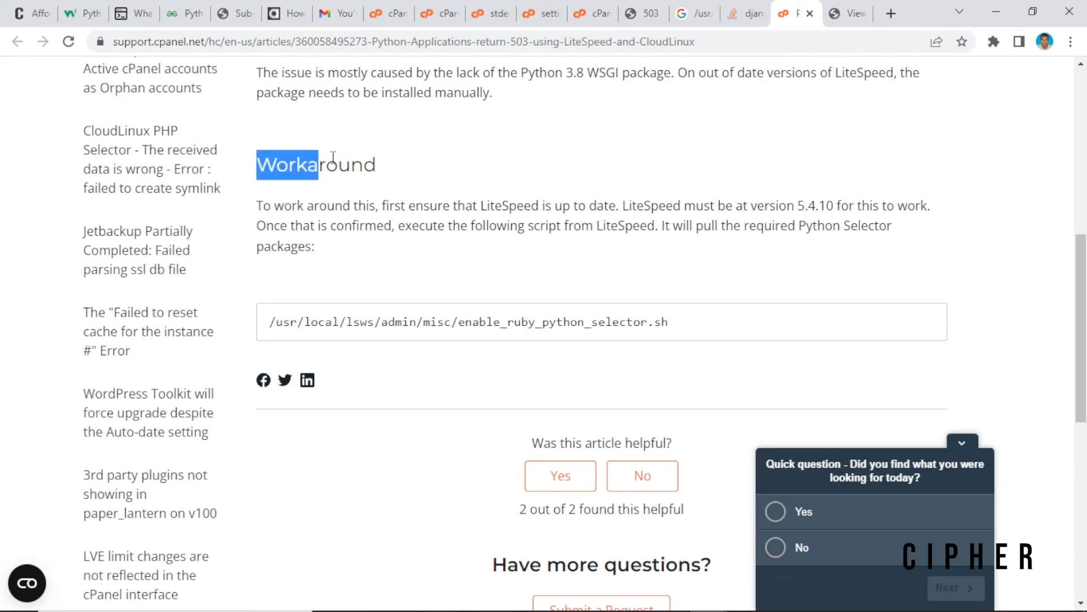
- Highlight the Workaround heading, the required LiteSpeed 5.4.10 and the Python 3.8 WSGI cause
double_click(340, 164)
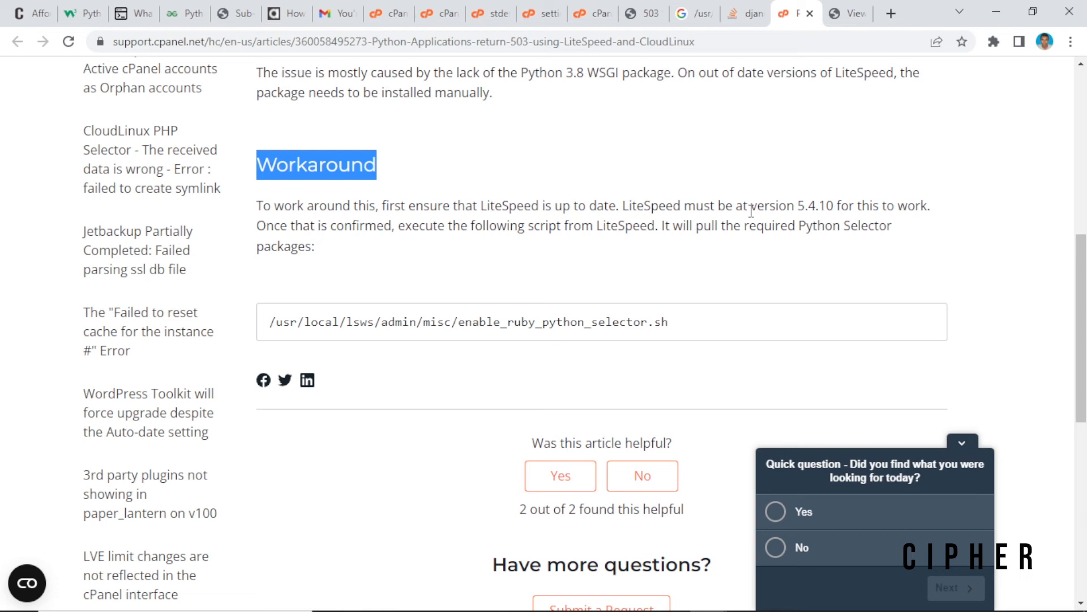
double_click(814, 206)
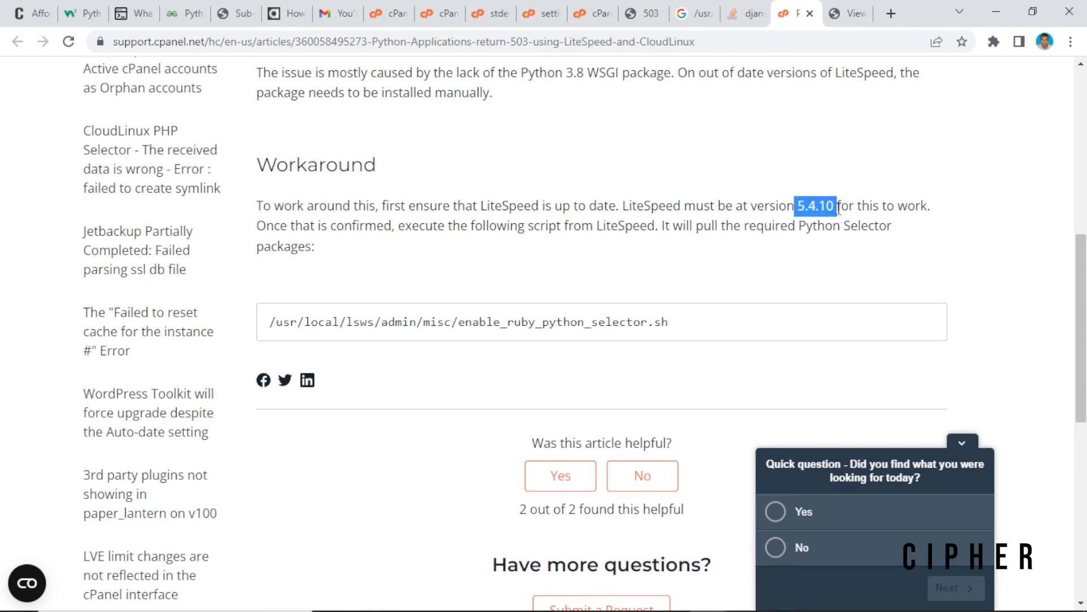
mouse_move(988, 242)
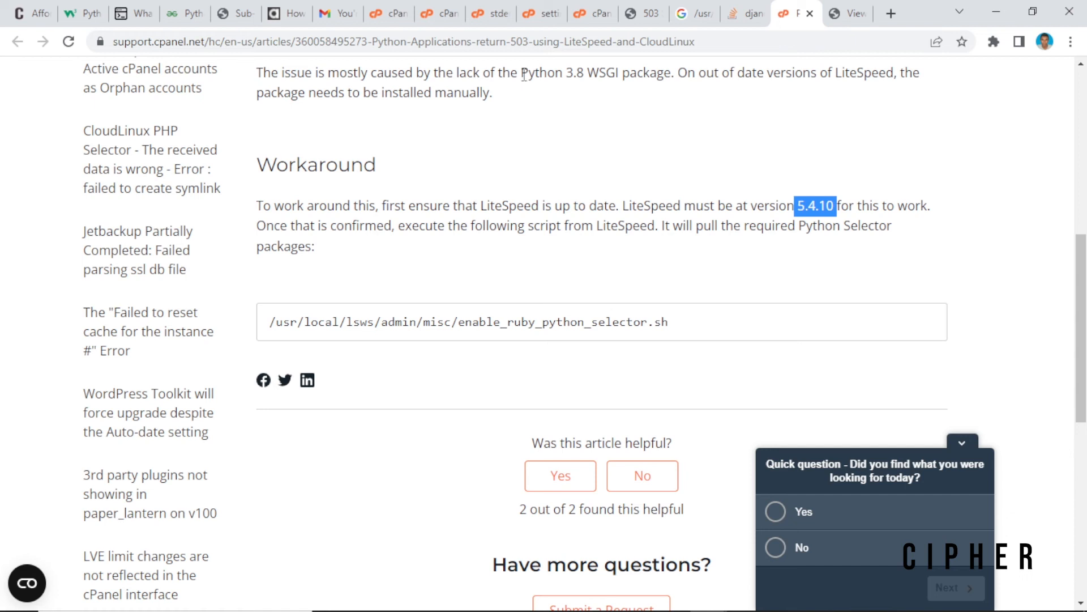
double_click(571, 72)
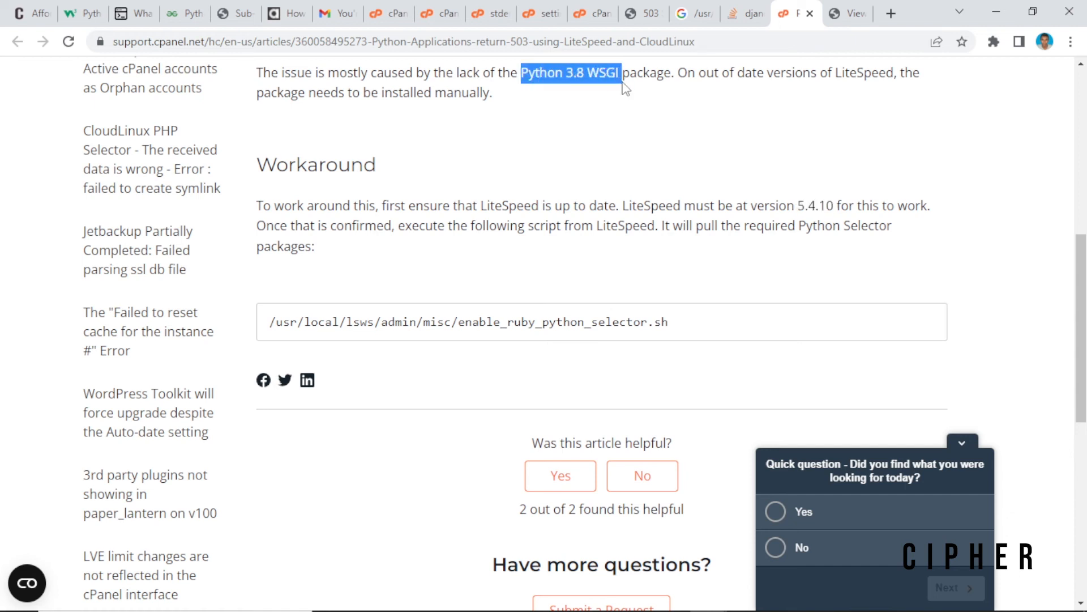
mouse_move(669, 76)
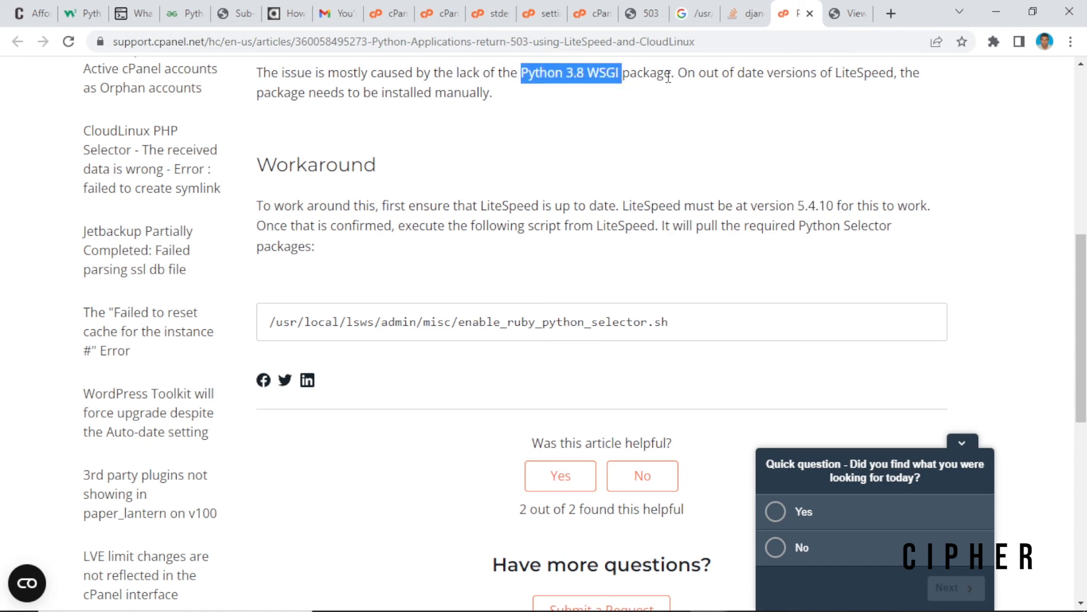
mouse_move(1023, 267)
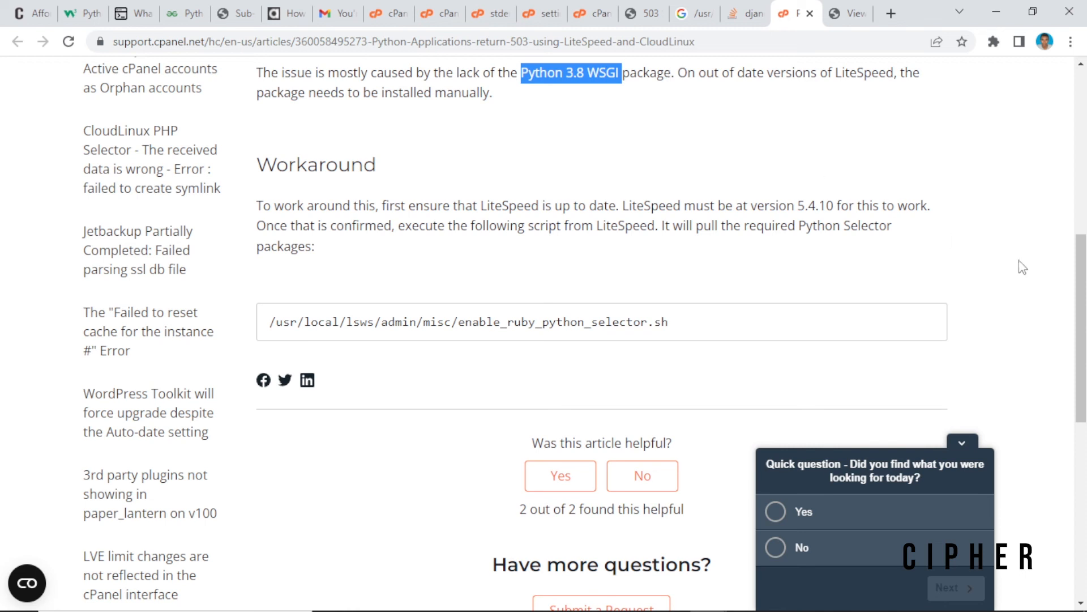
- Scroll down past the article's Workaround section
scroll(down, 3)
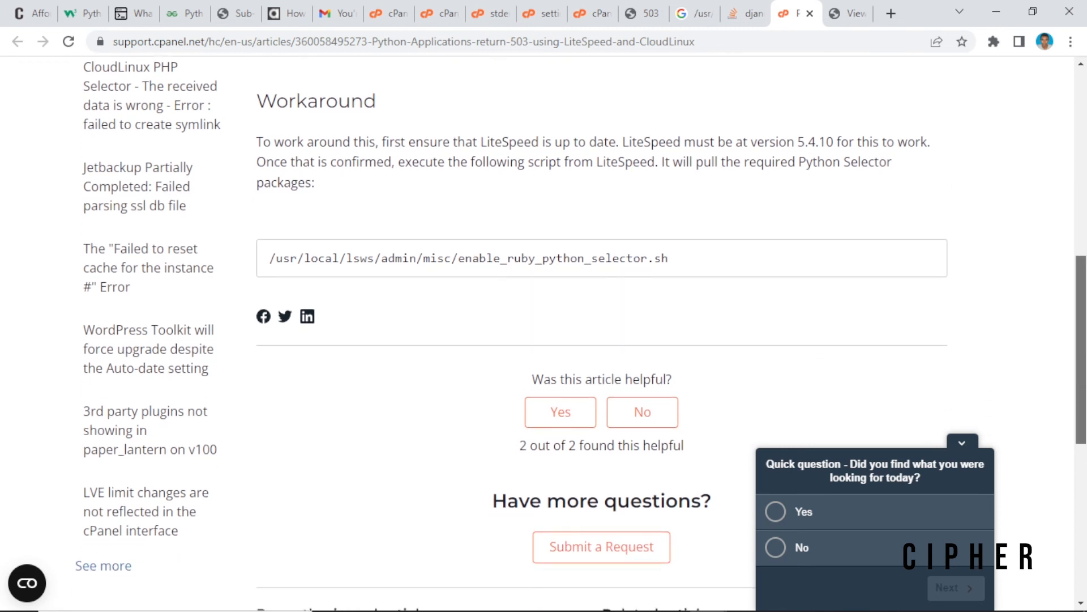
scroll(down, 3)
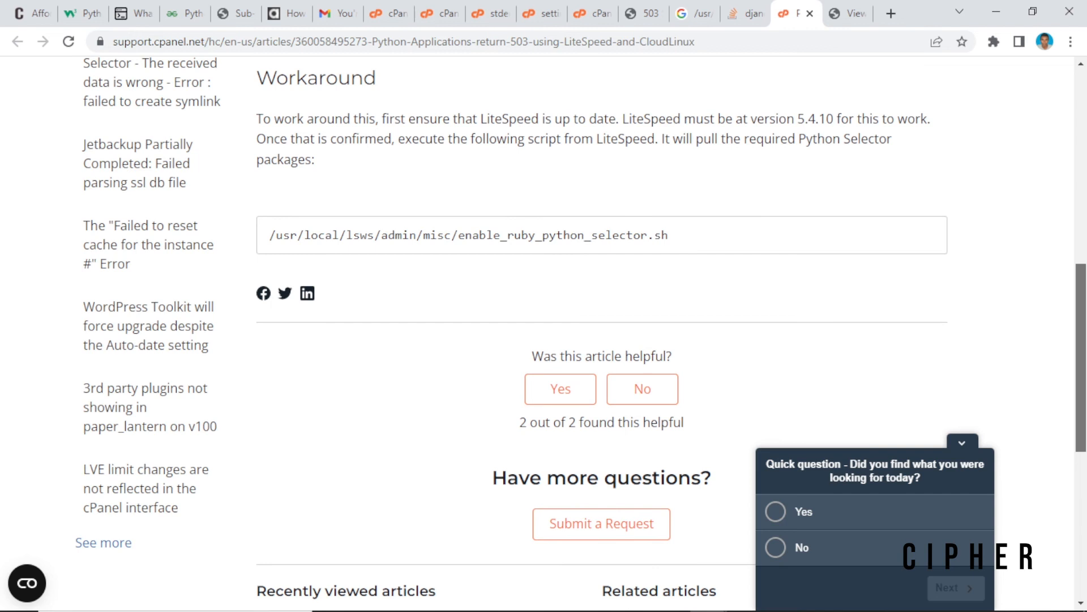
scroll(down, 3)
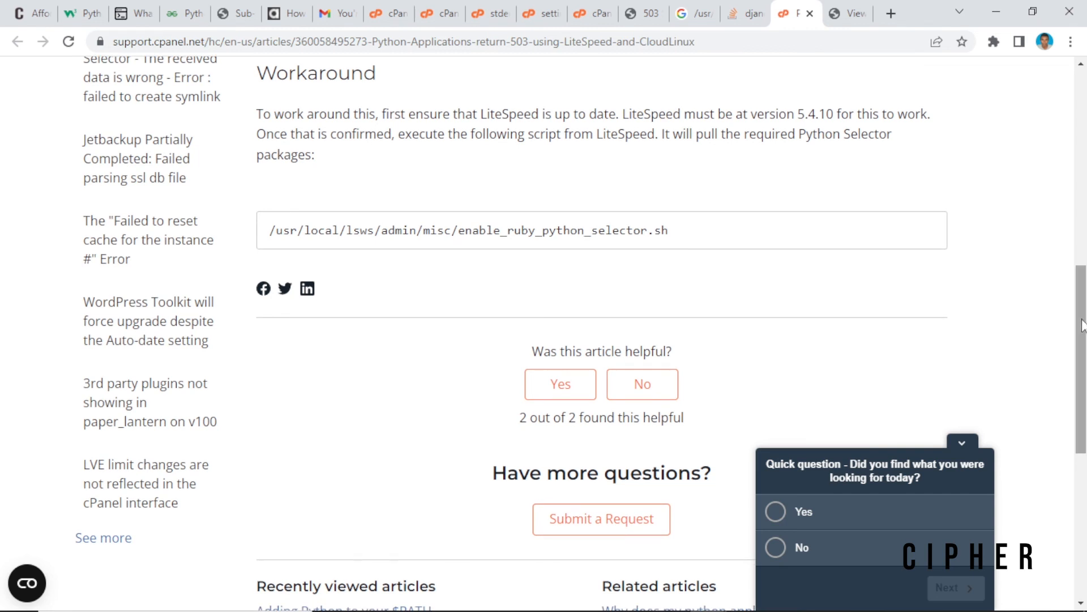